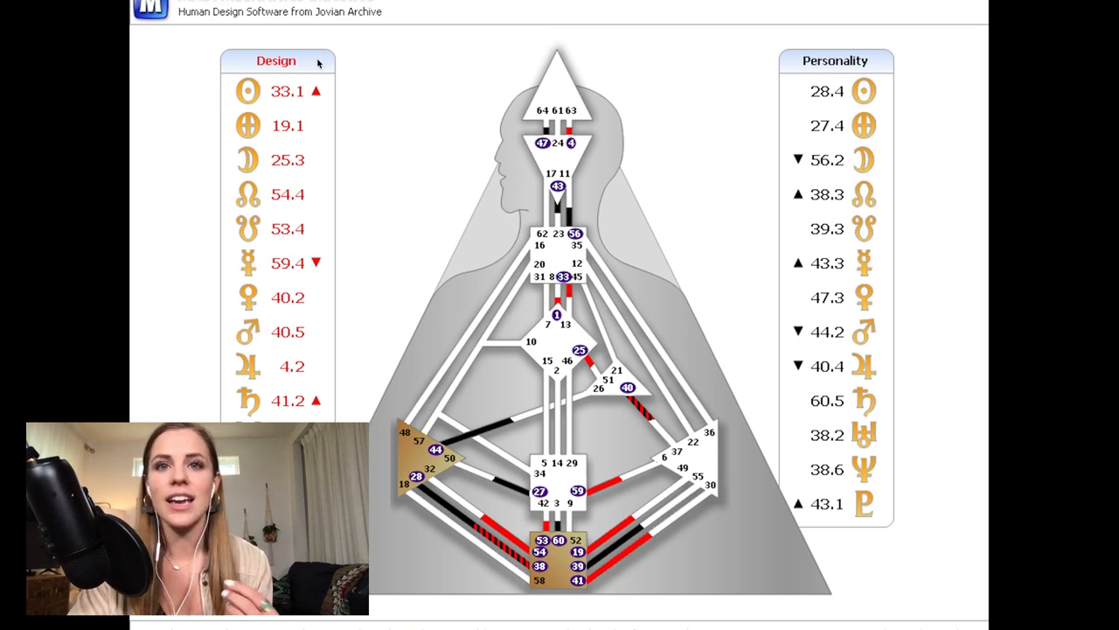
{"action": "mouse_move", "coordinate": [553, 458]}
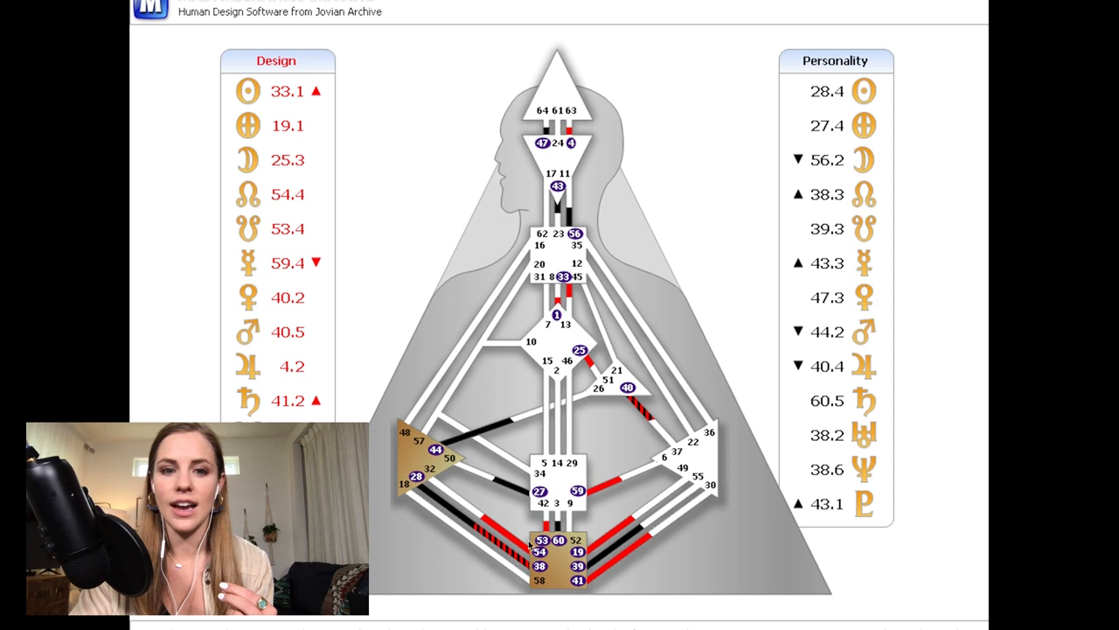
{"action": "mouse_move", "coordinate": [584, 610]}
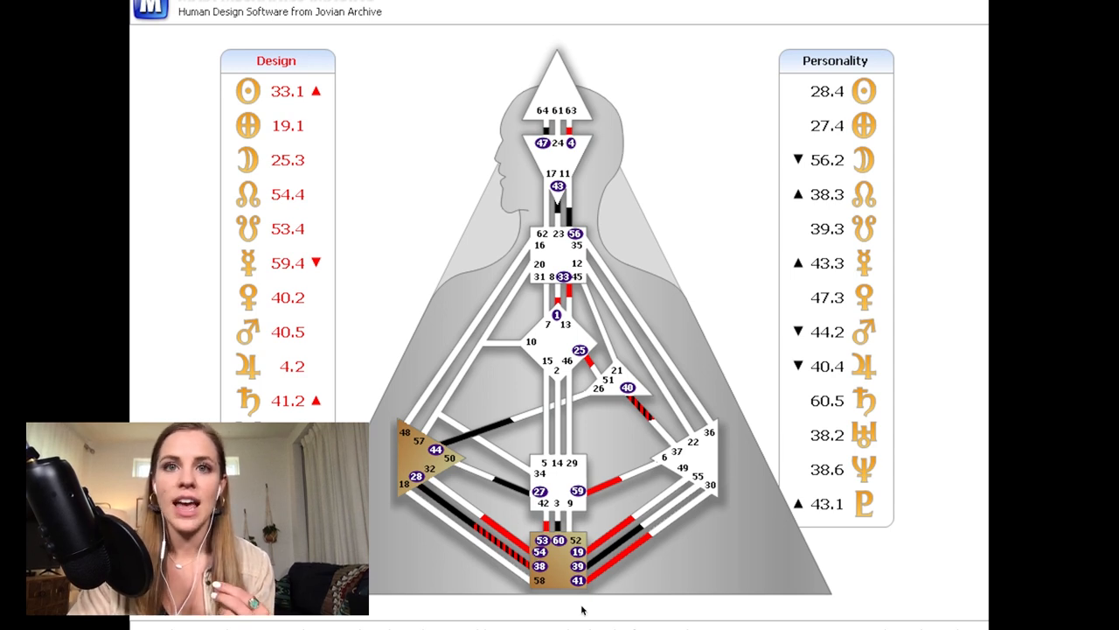
{"action": "mouse_move", "coordinate": [563, 123]}
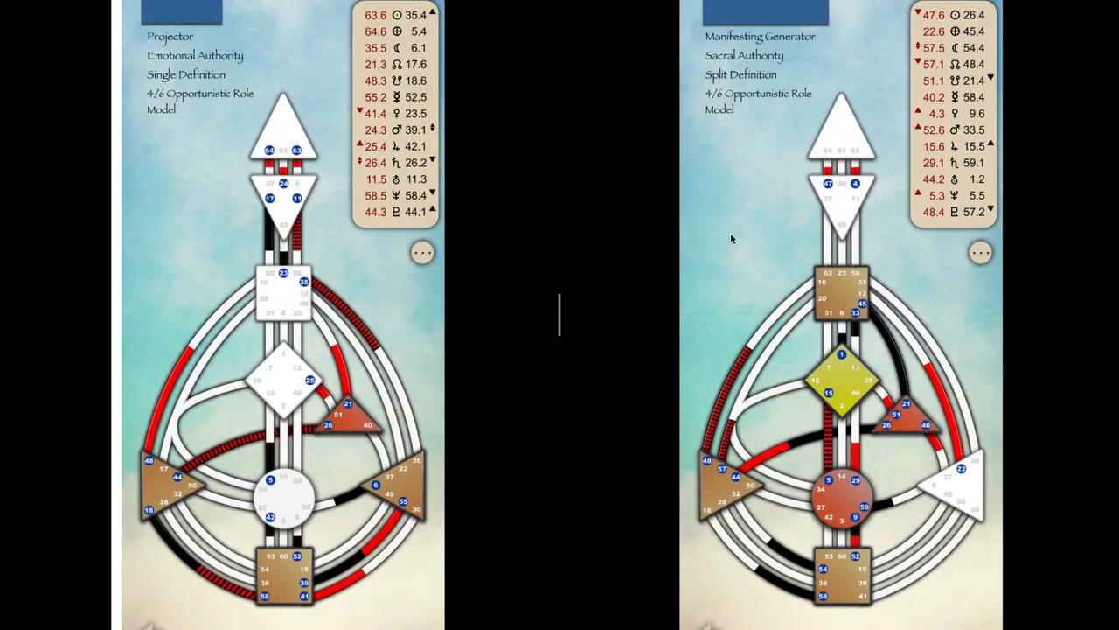
{"action": "mouse_move", "coordinate": [784, 216]}
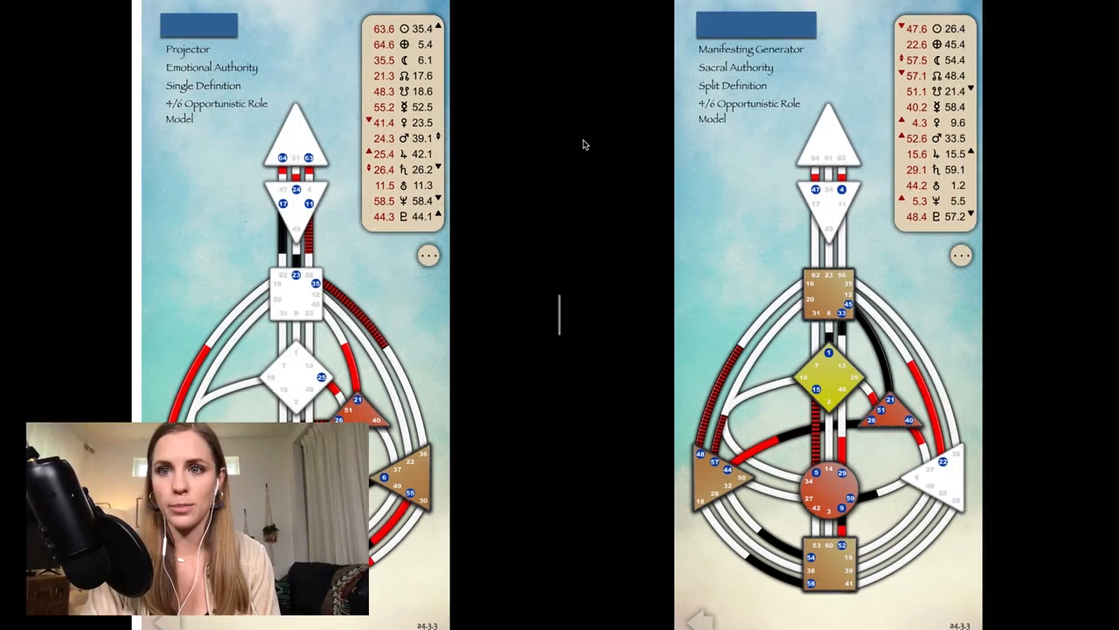
{"action": "mouse_move", "coordinate": [691, 347]}
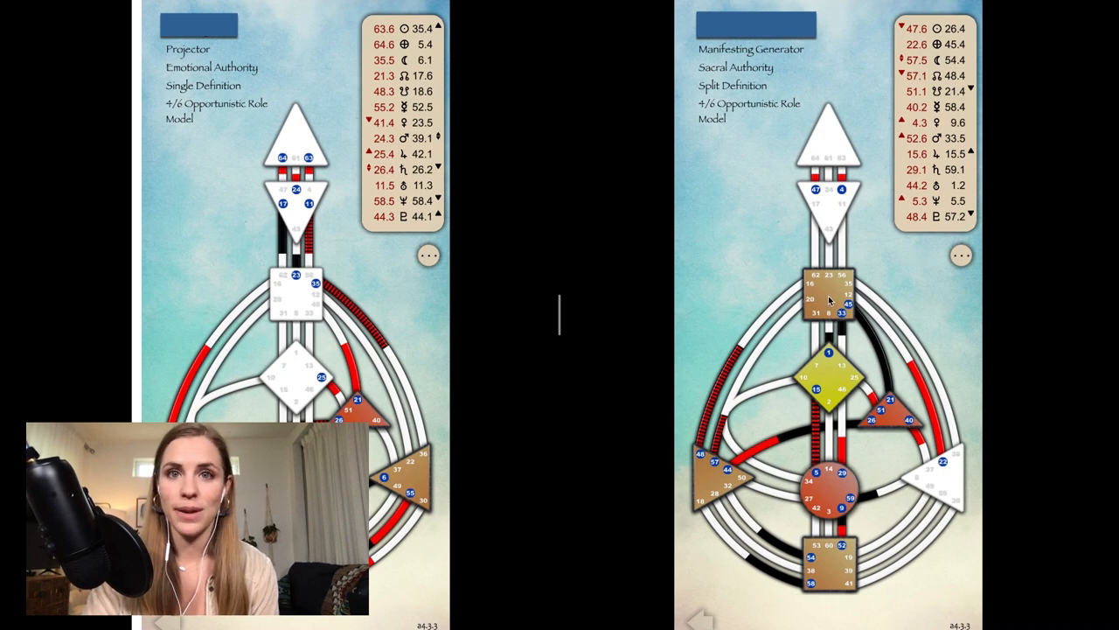
{"action": "mouse_move", "coordinate": [703, 366]}
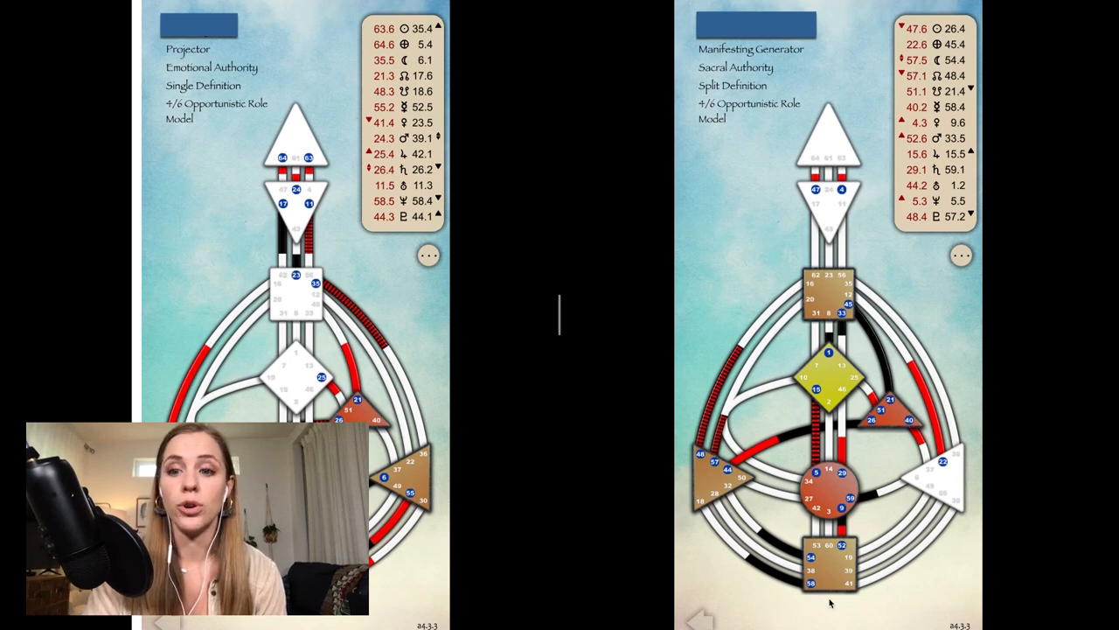
{"action": "mouse_move", "coordinate": [825, 487]}
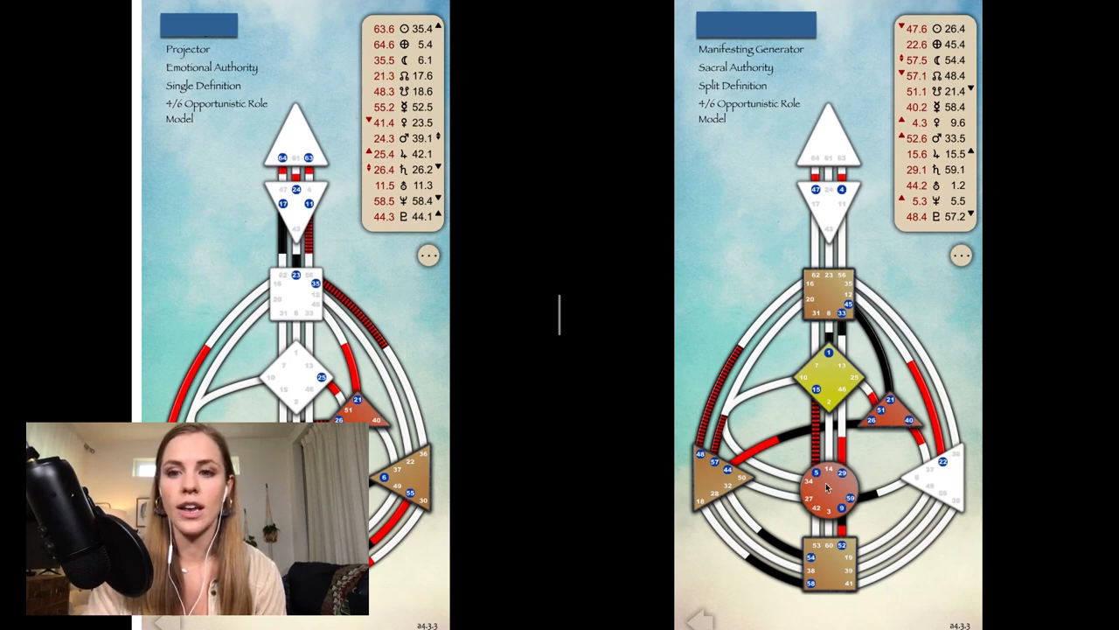
{"action": "mouse_move", "coordinate": [935, 465]}
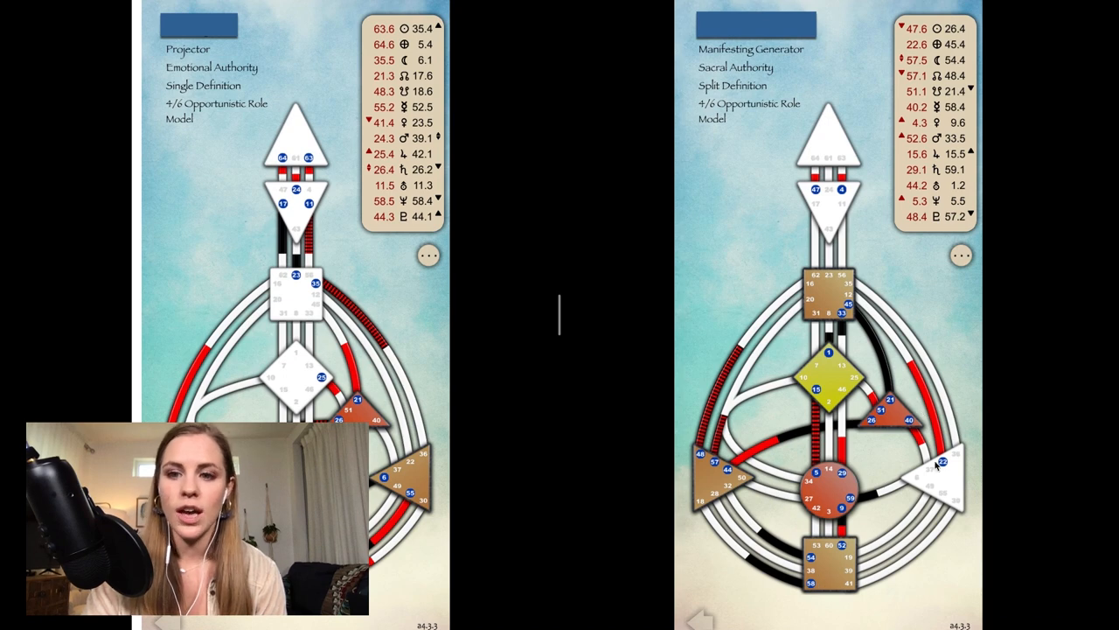
{"action": "mouse_move", "coordinate": [836, 505]}
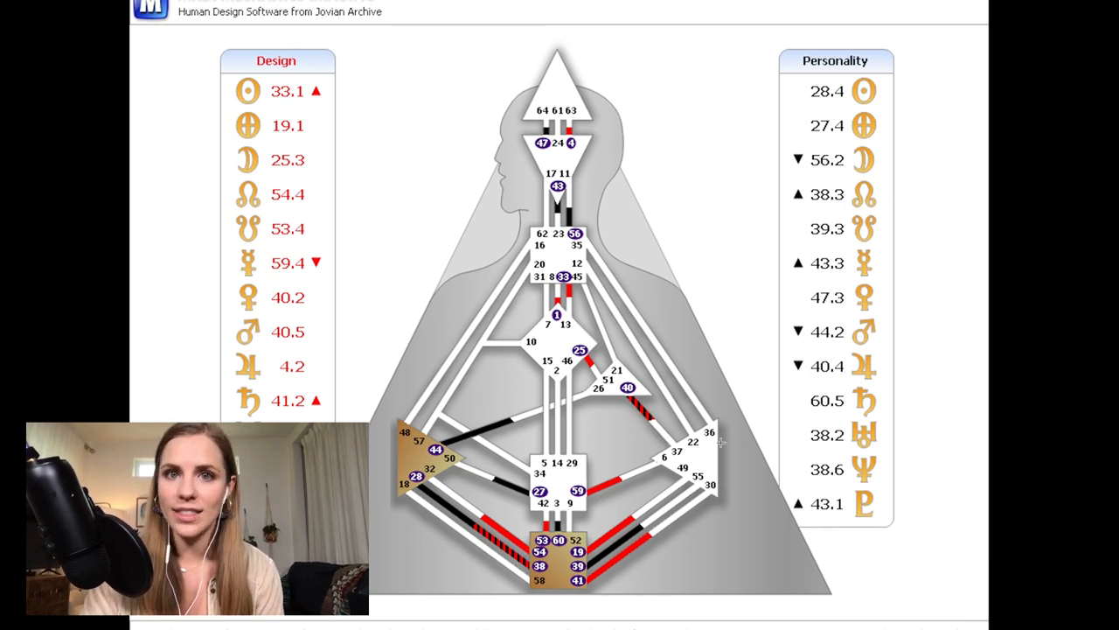
{"action": "mouse_move", "coordinate": [754, 427]}
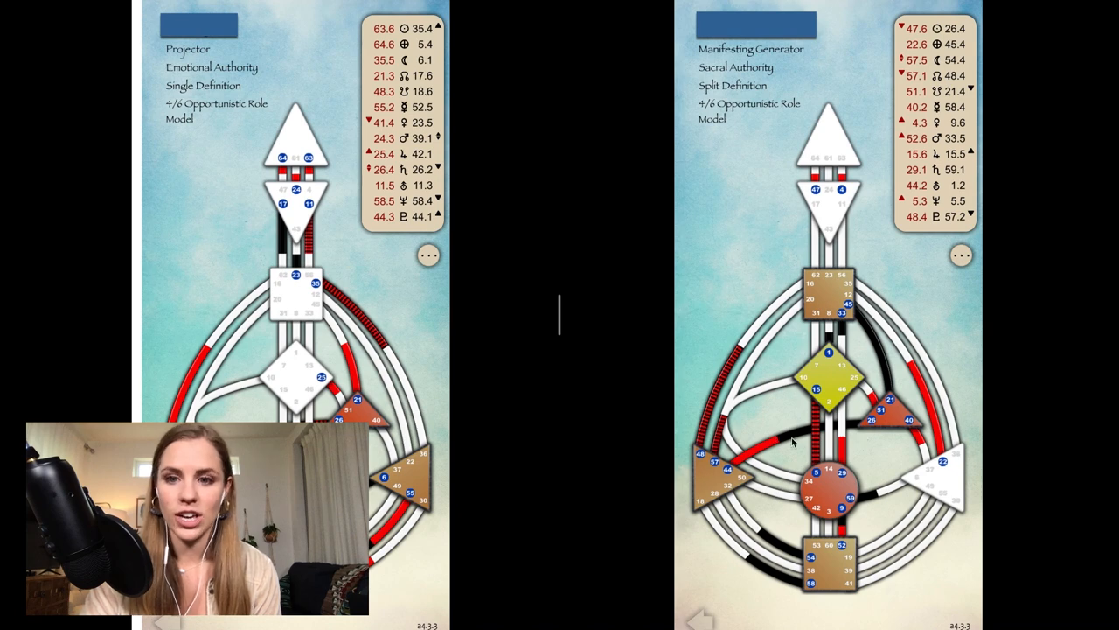
{"action": "mouse_move", "coordinate": [858, 332]}
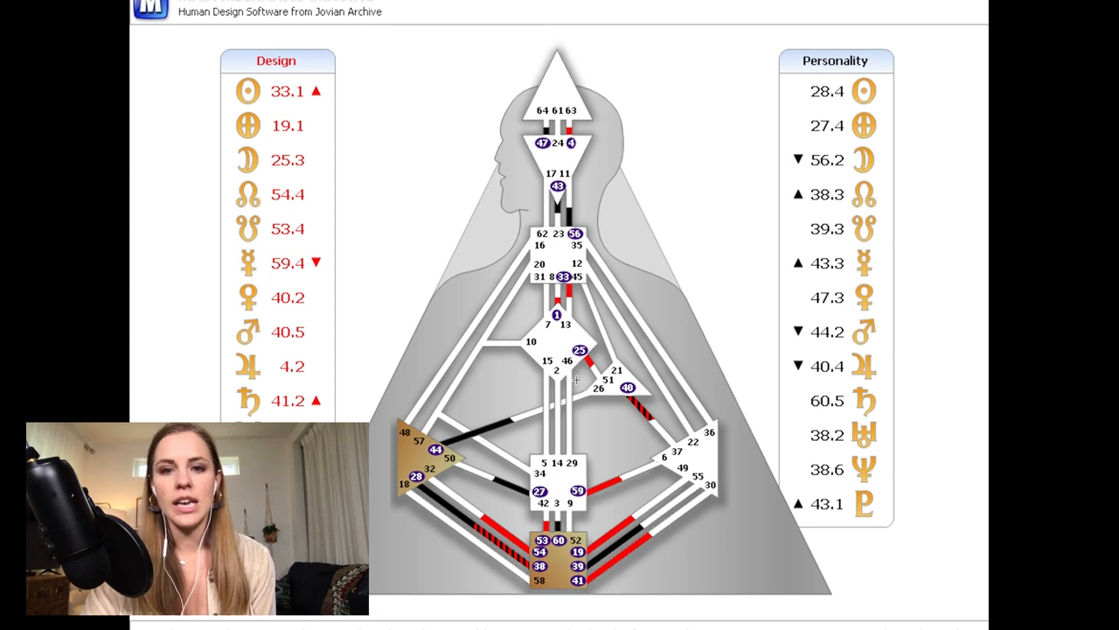
{"action": "mouse_move", "coordinate": [616, 379]}
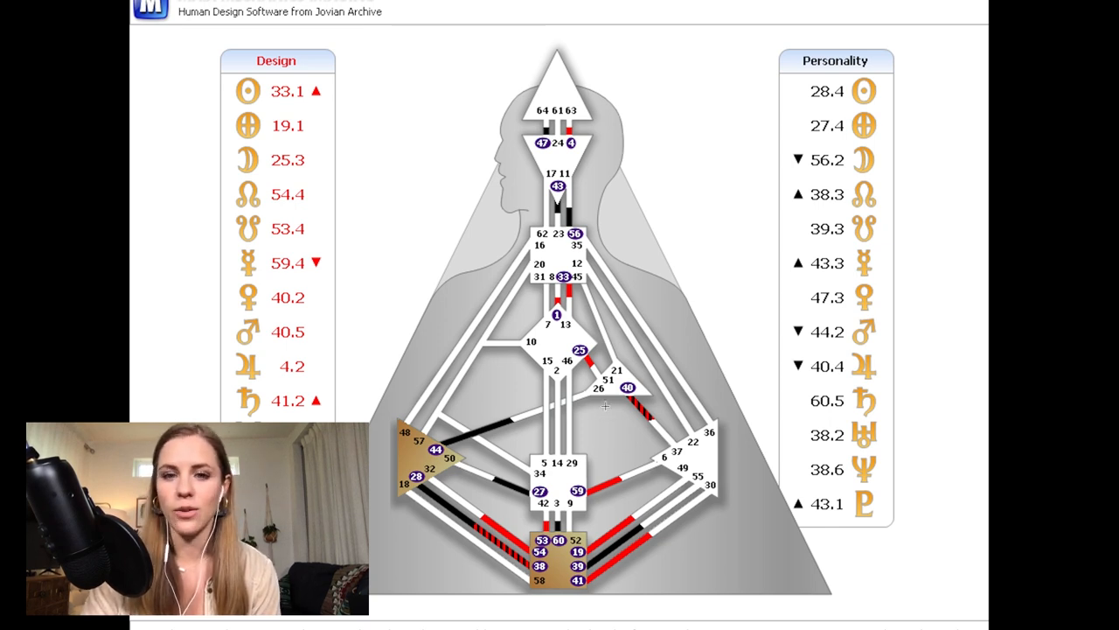
{"action": "mouse_move", "coordinate": [638, 387]}
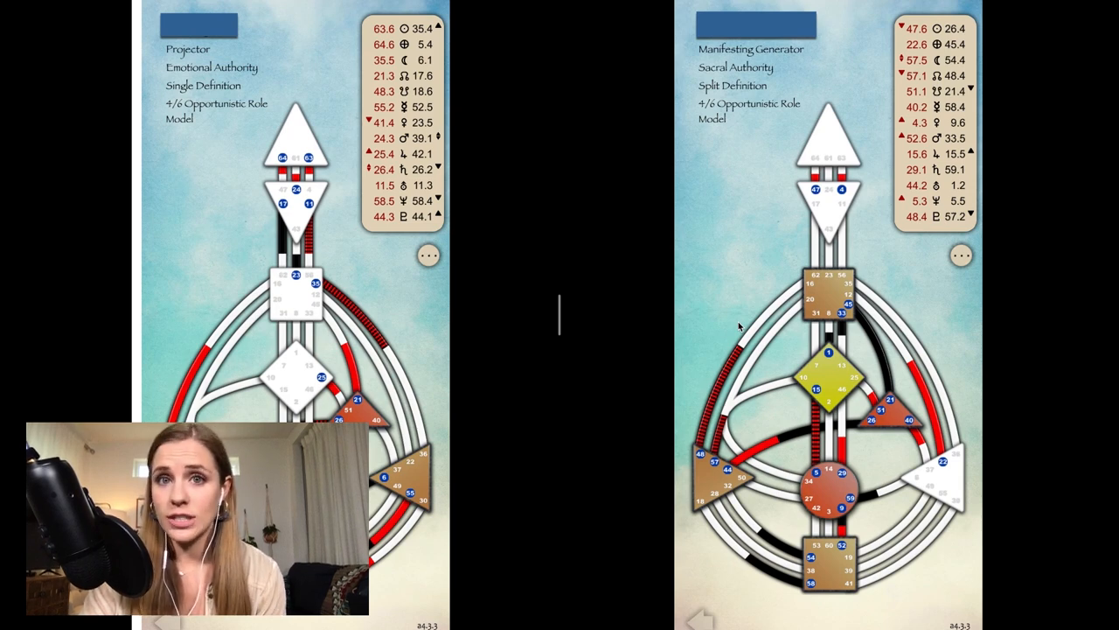
{"action": "mouse_move", "coordinate": [406, 283]}
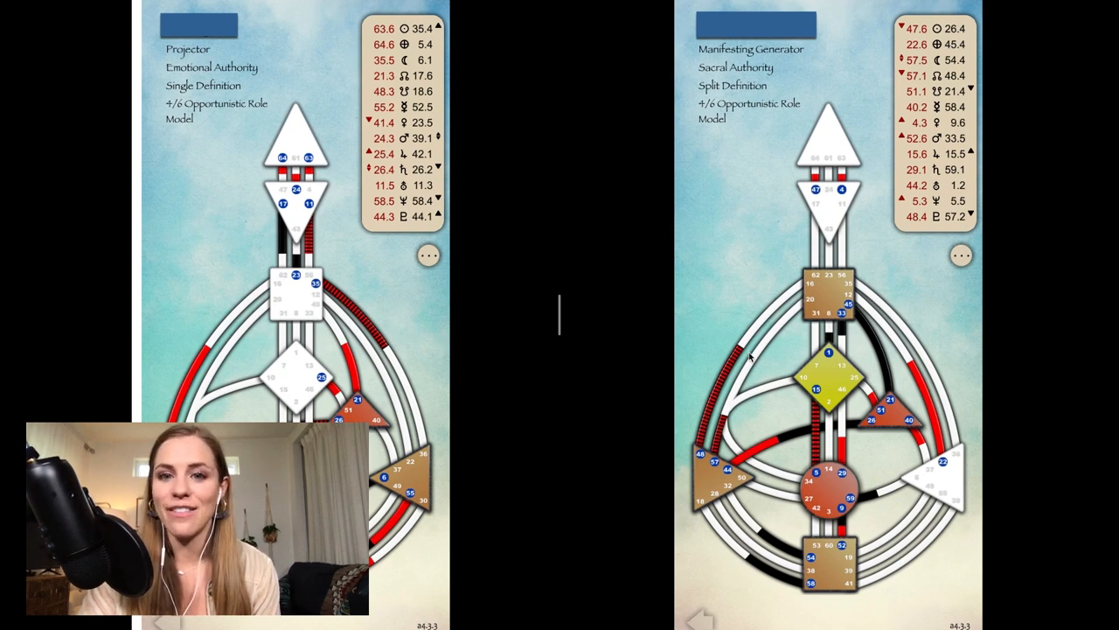
{"action": "mouse_move", "coordinate": [619, 381]}
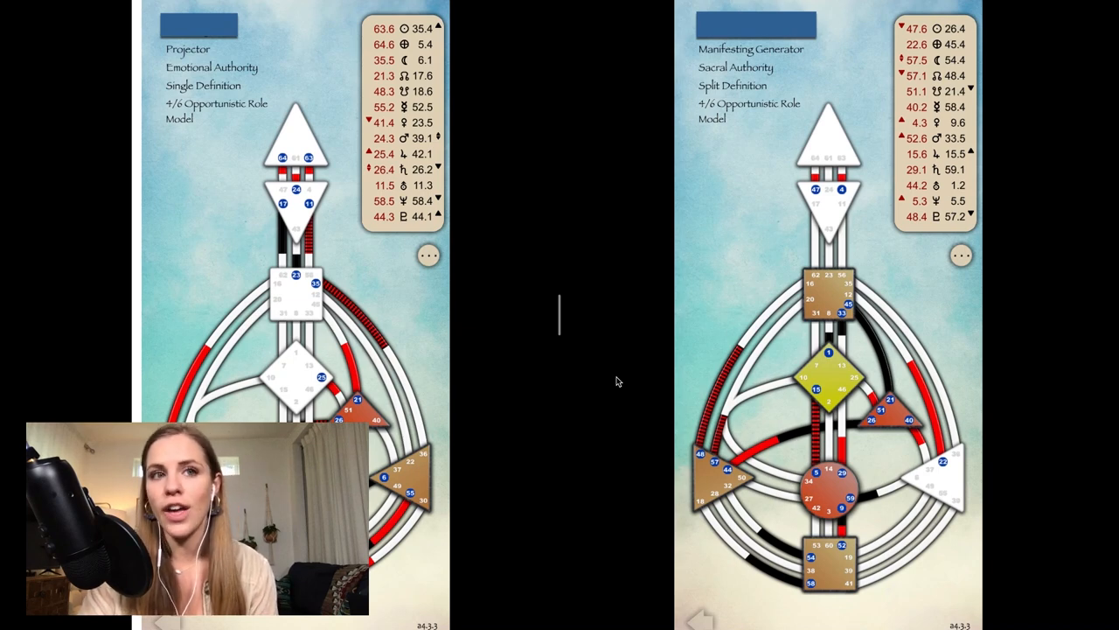
{"action": "mouse_move", "coordinate": [374, 264]}
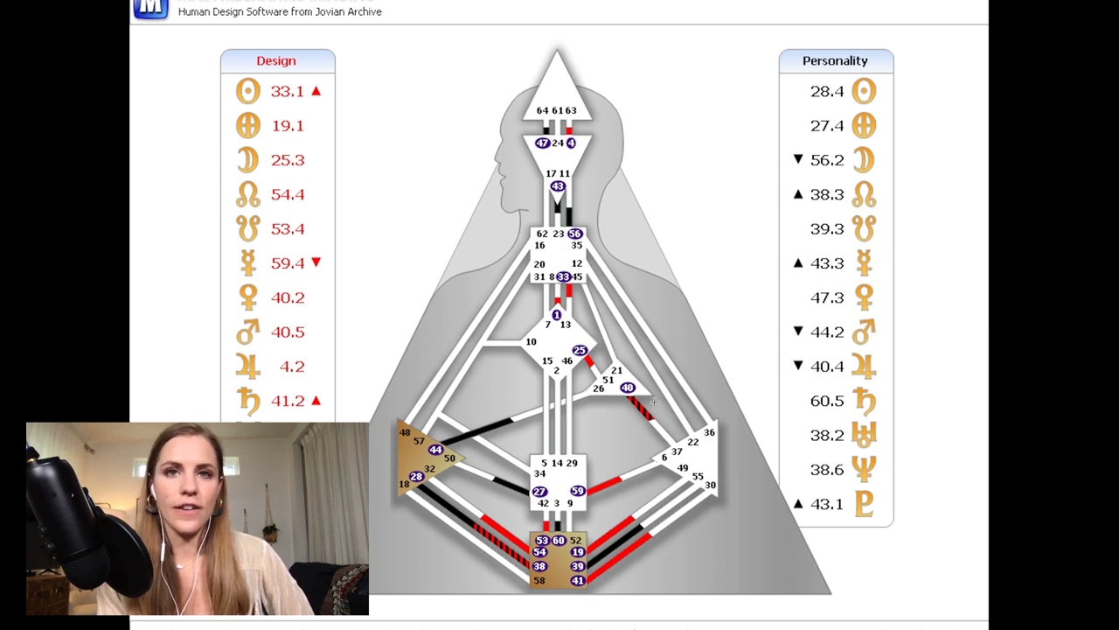
{"action": "mouse_move", "coordinate": [745, 439]}
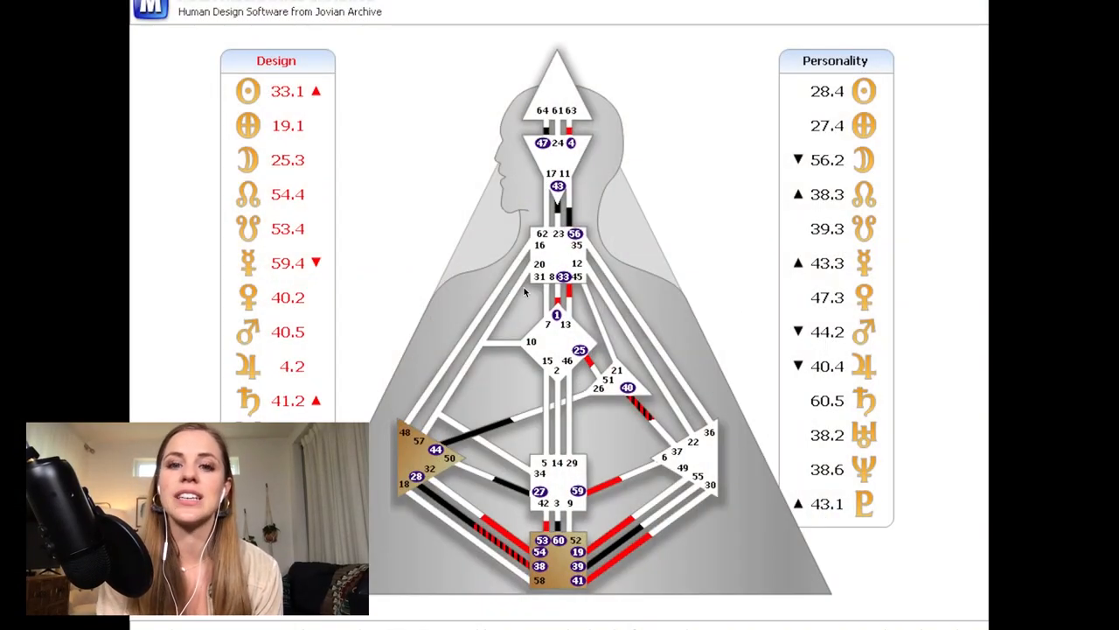
{"action": "mouse_move", "coordinate": [738, 339]}
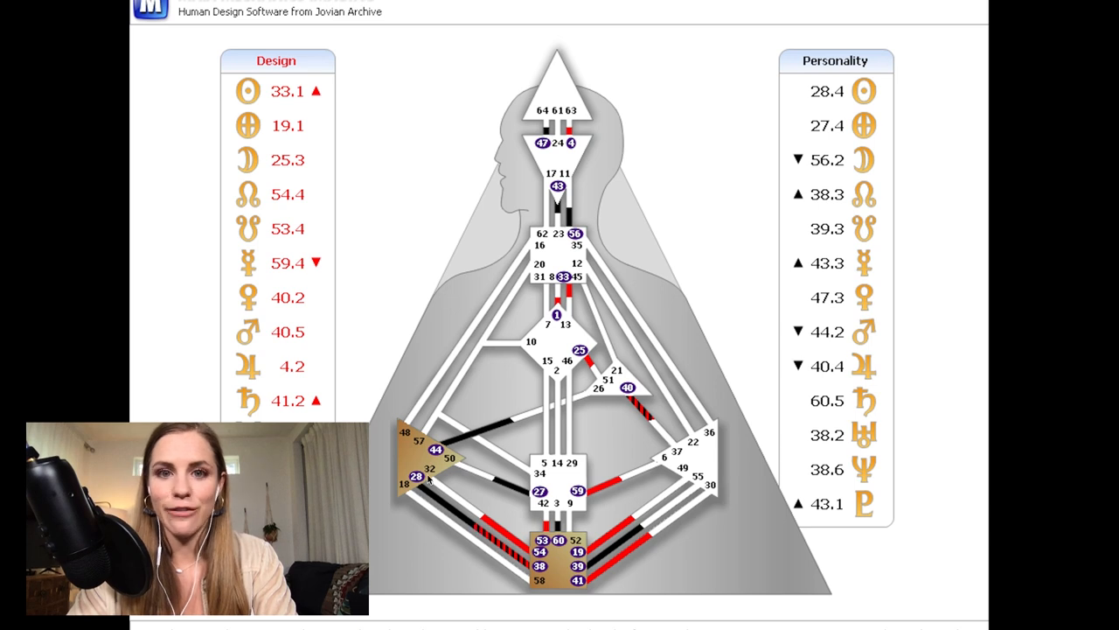
{"action": "mouse_move", "coordinate": [521, 392]}
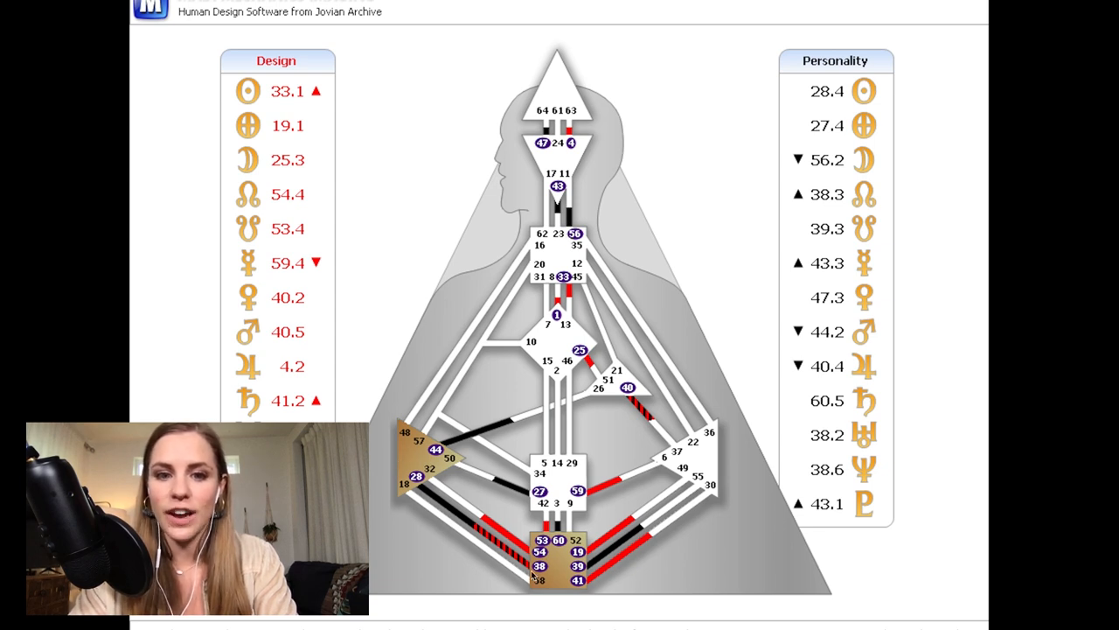
{"action": "mouse_move", "coordinate": [575, 219]}
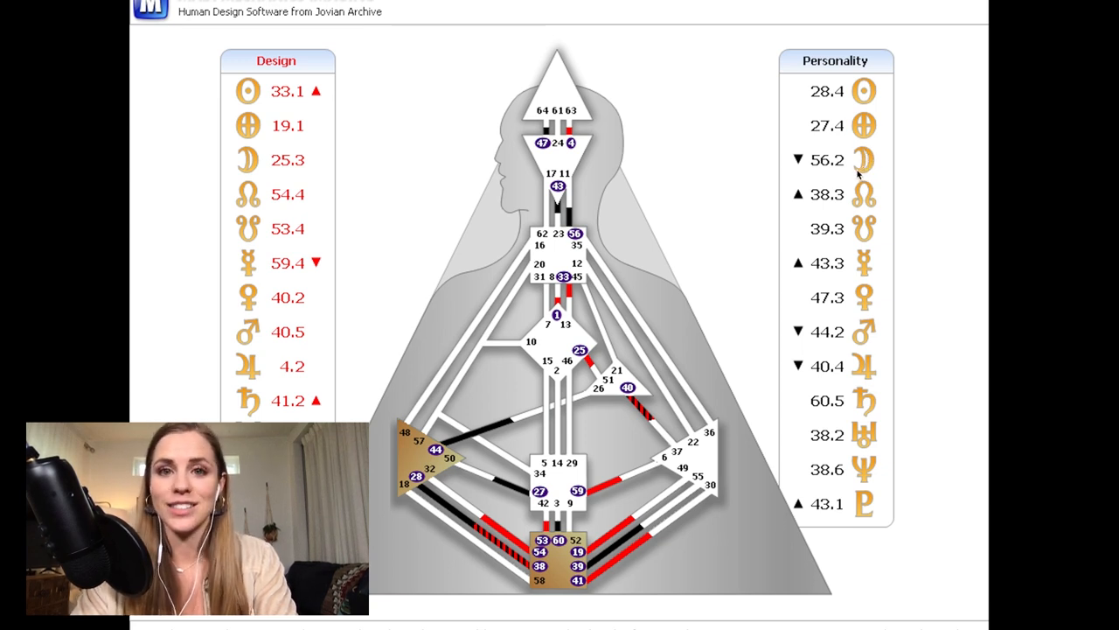
{"action": "mouse_move", "coordinate": [896, 183]}
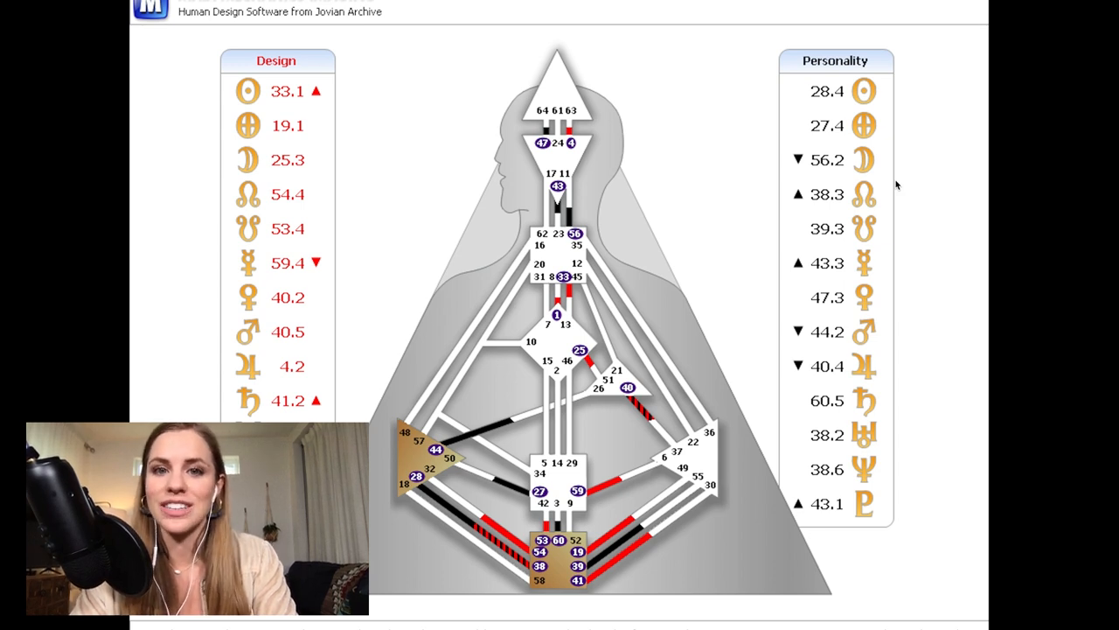
{"action": "mouse_move", "coordinate": [848, 184]}
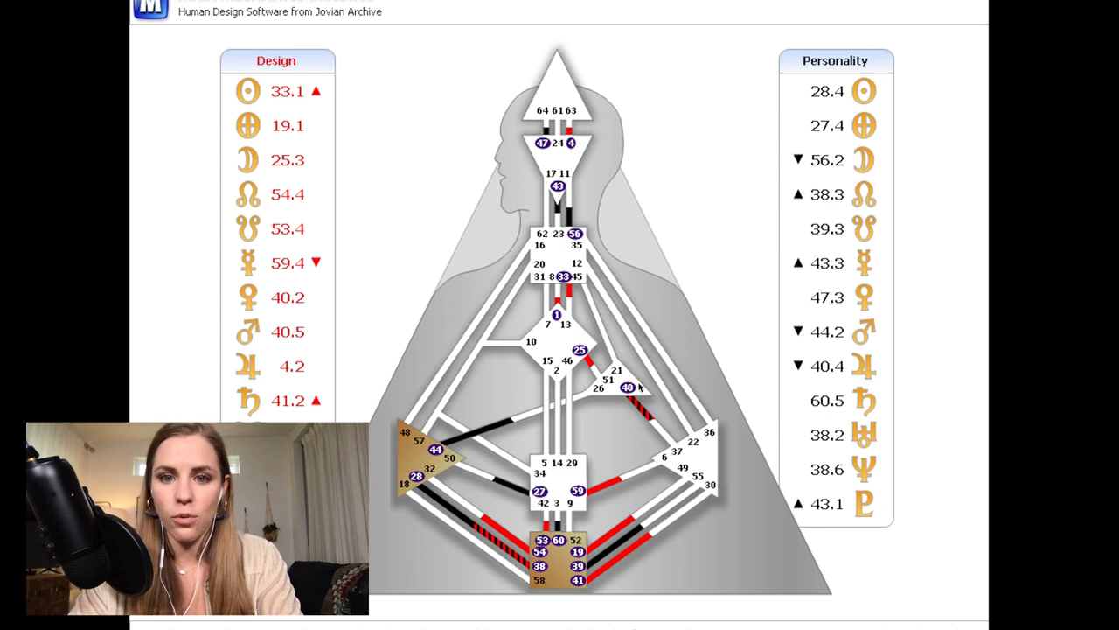
{"action": "mouse_move", "coordinate": [602, 294]}
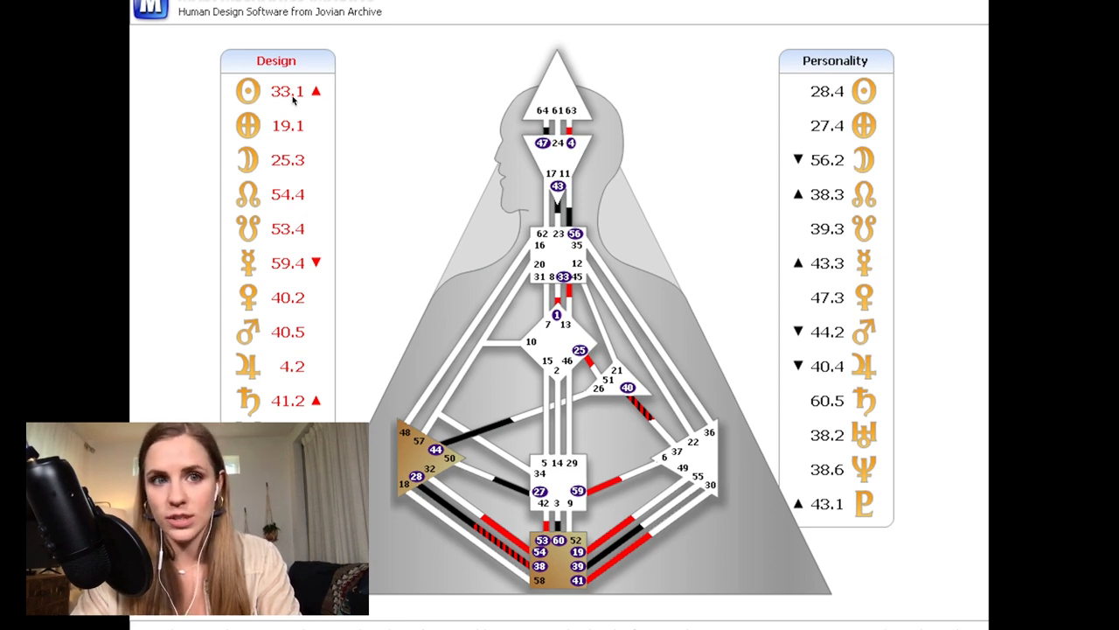
{"action": "mouse_move", "coordinate": [357, 196]}
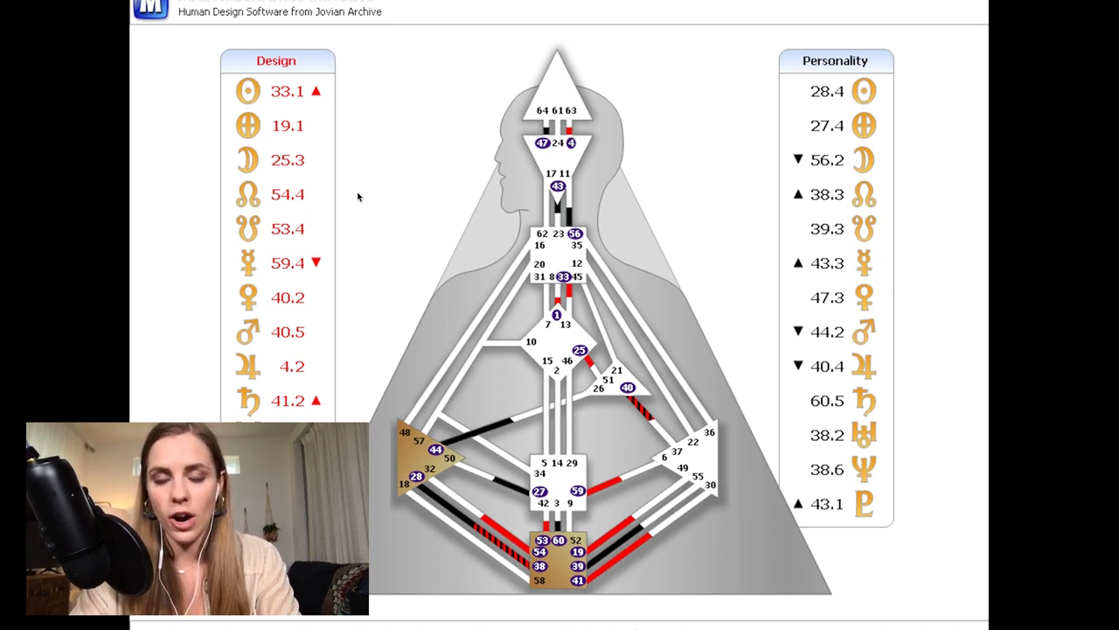
{"action": "mouse_move", "coordinate": [311, 107]}
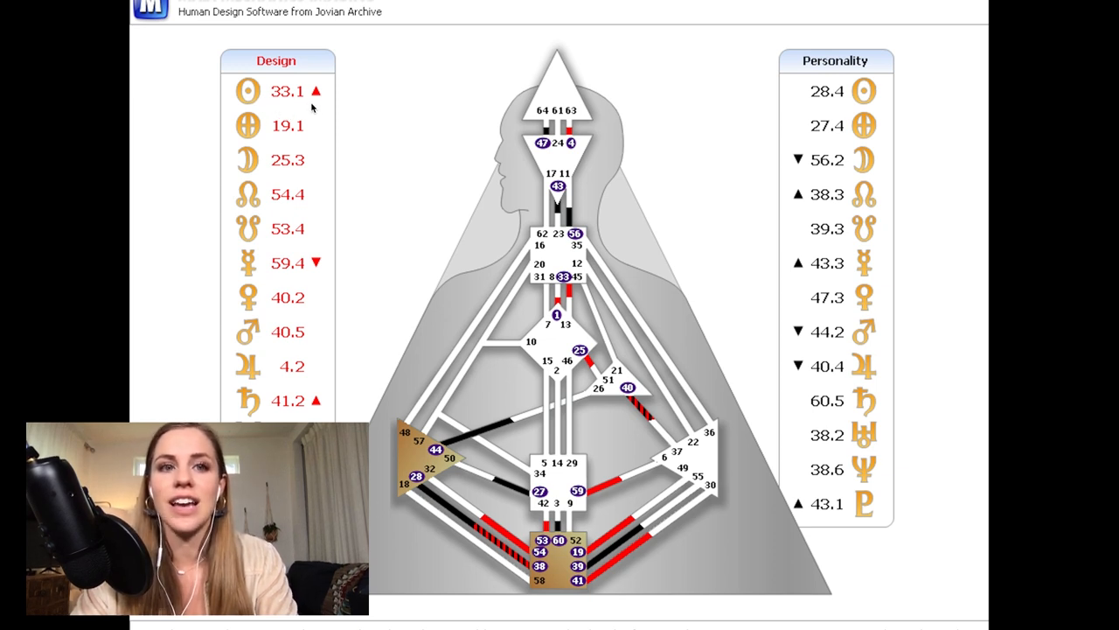
{"action": "mouse_move", "coordinate": [570, 293]}
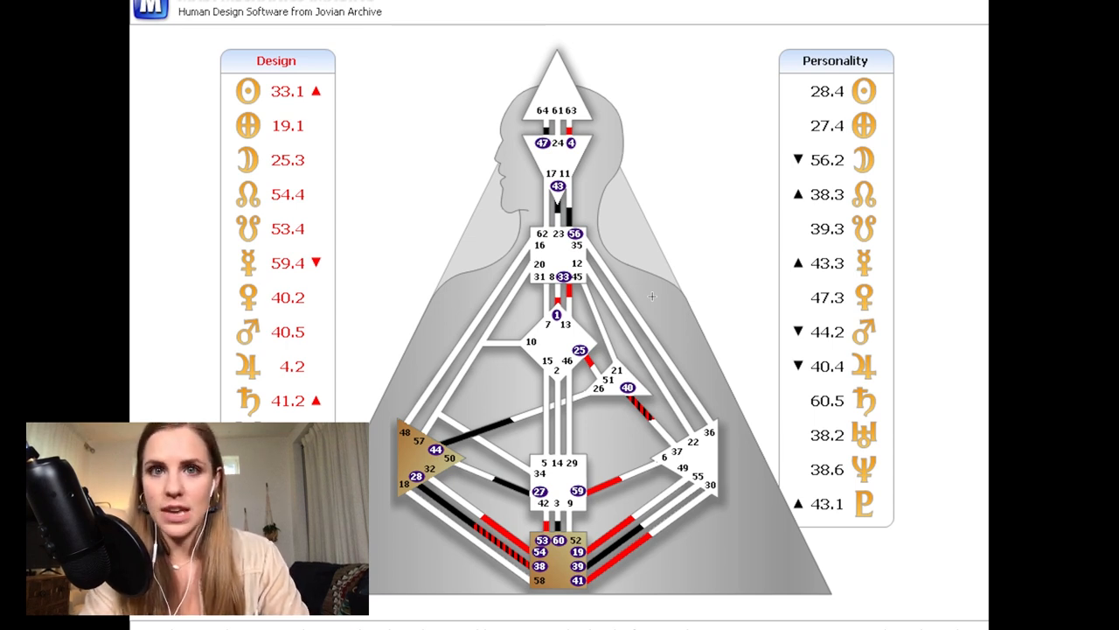
{"action": "mouse_move", "coordinate": [658, 440]}
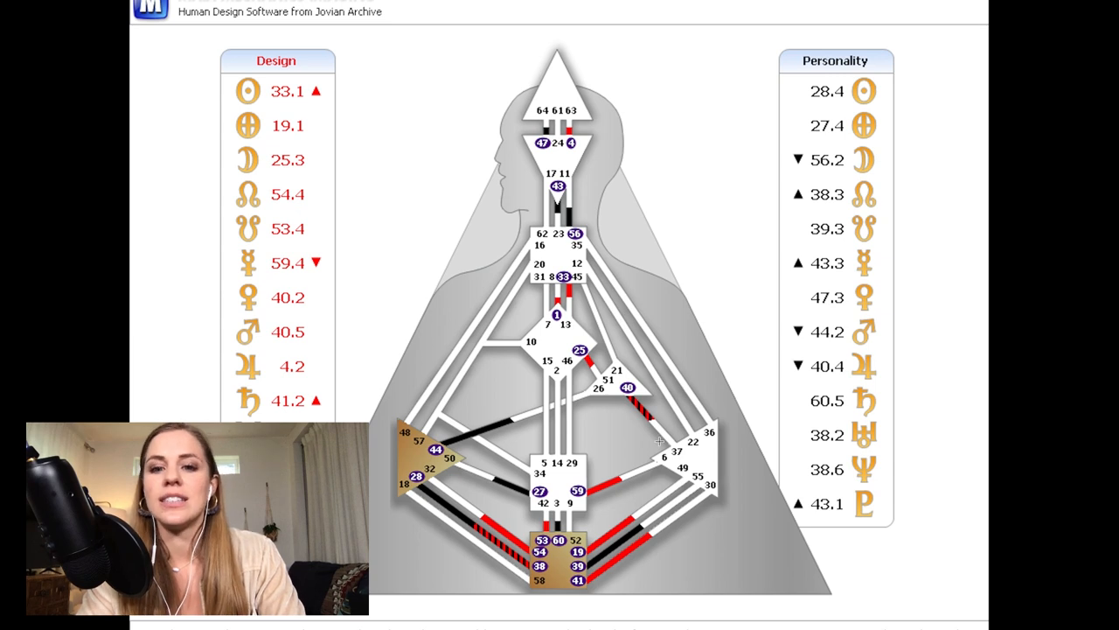
{"action": "mouse_move", "coordinate": [602, 412]}
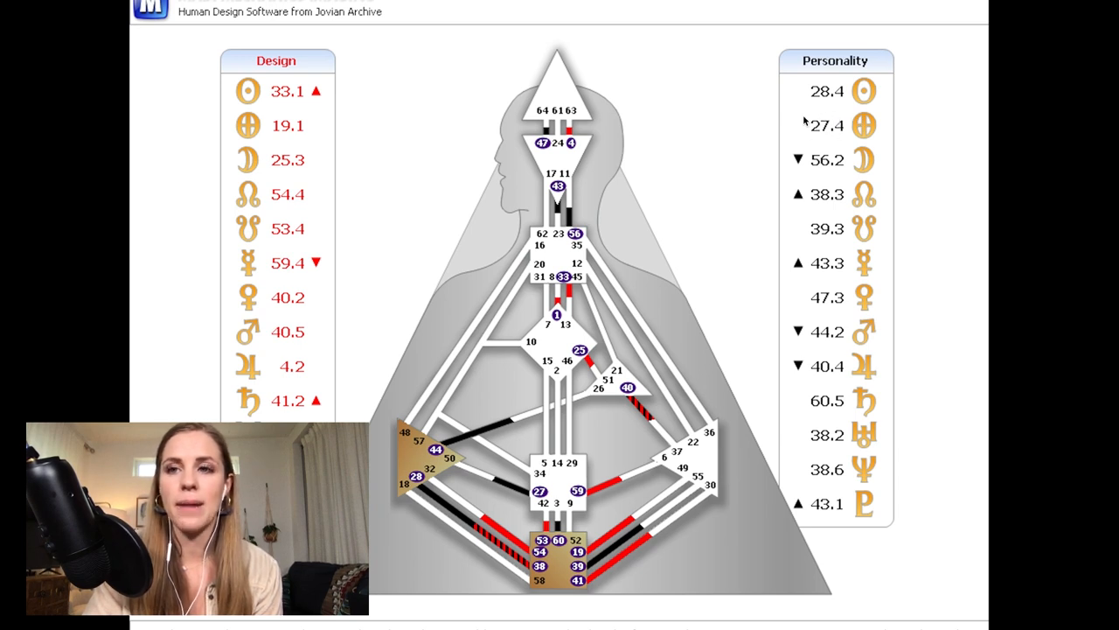
{"action": "mouse_move", "coordinate": [871, 144]}
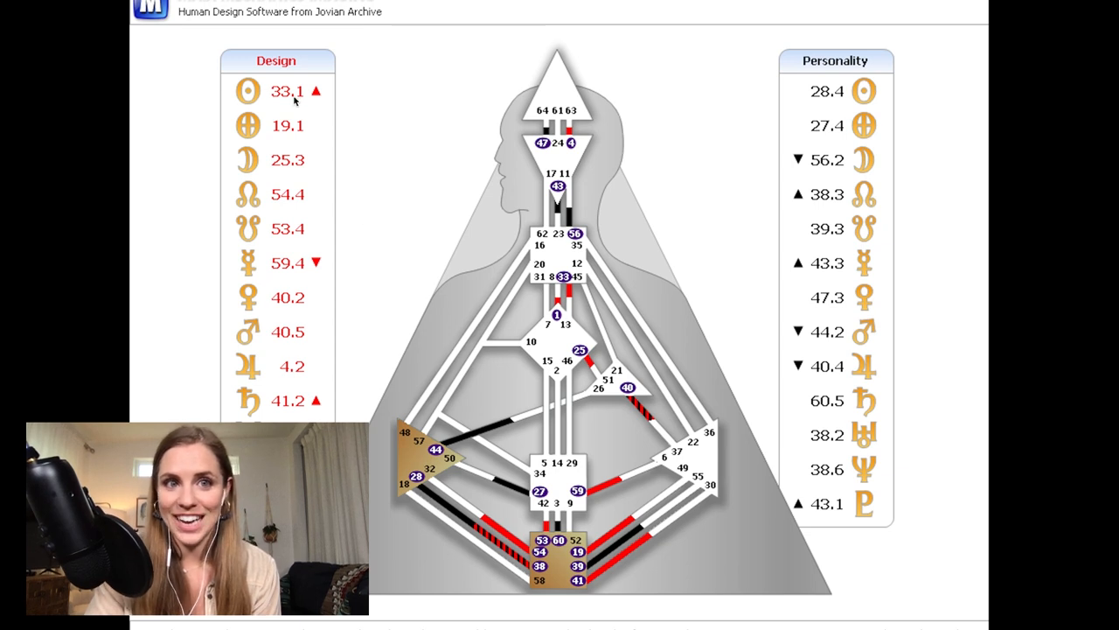
{"action": "mouse_move", "coordinate": [801, 91]}
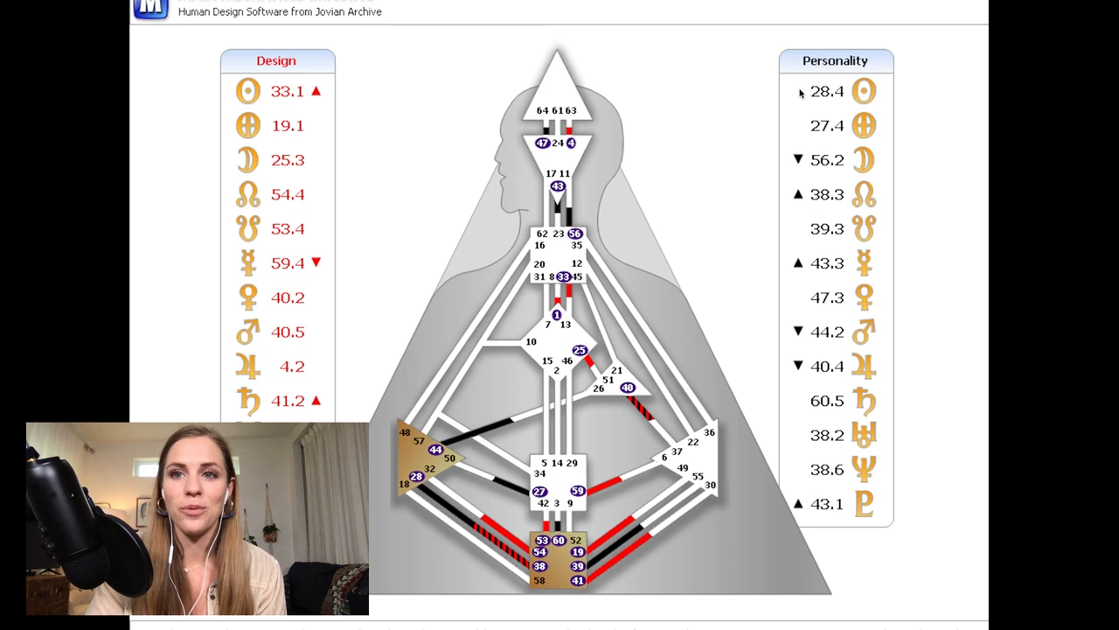
{"action": "mouse_move", "coordinate": [796, 116]}
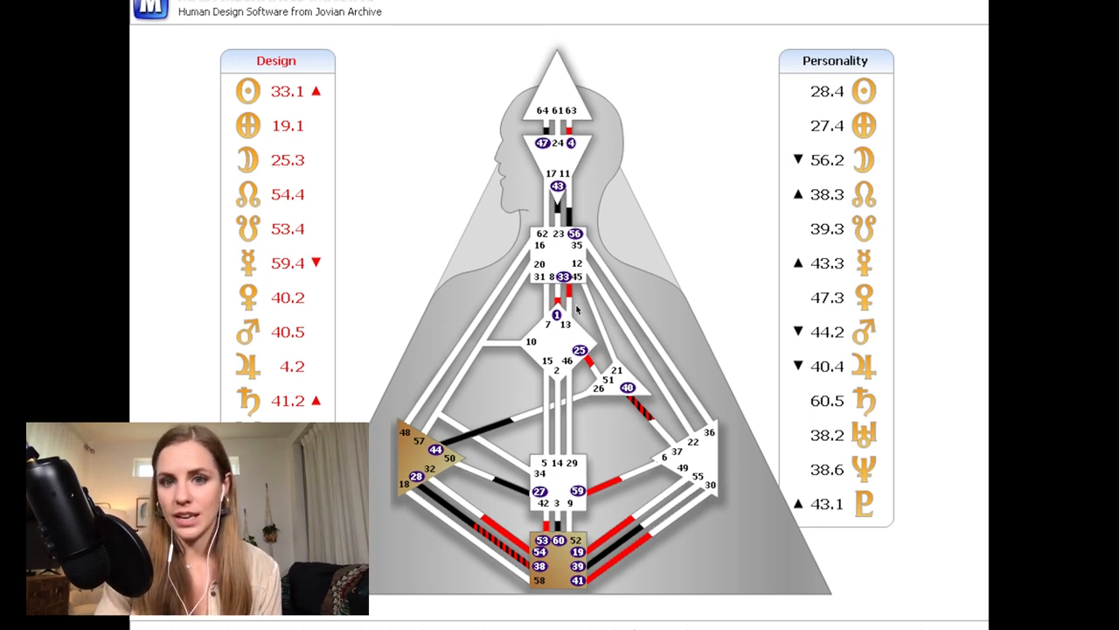
{"action": "mouse_move", "coordinate": [621, 384]}
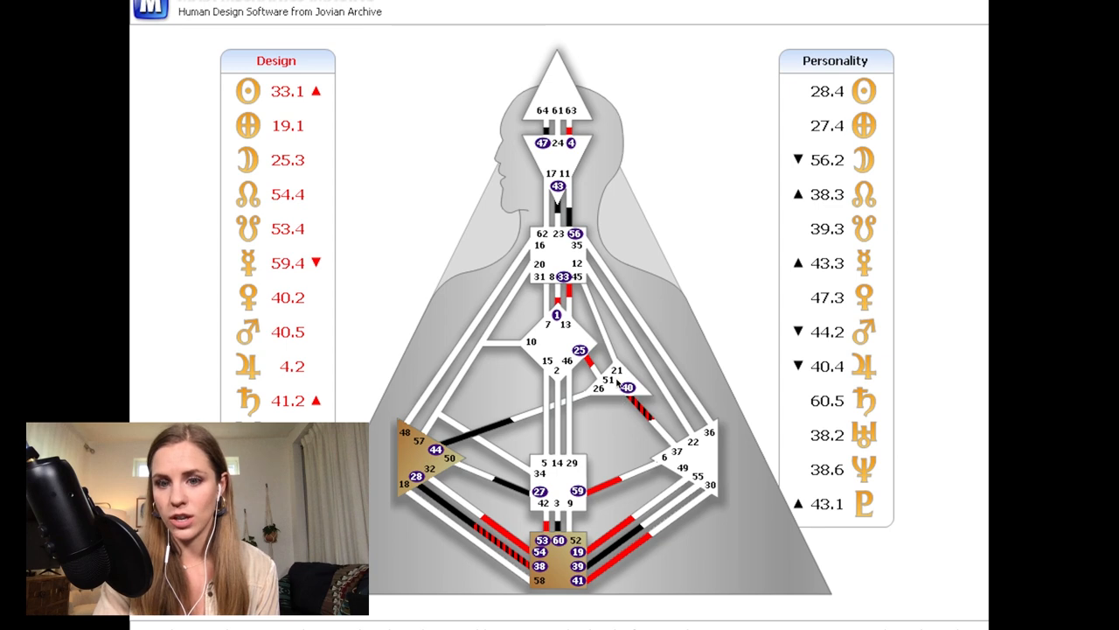
{"action": "mouse_move", "coordinate": [615, 539]}
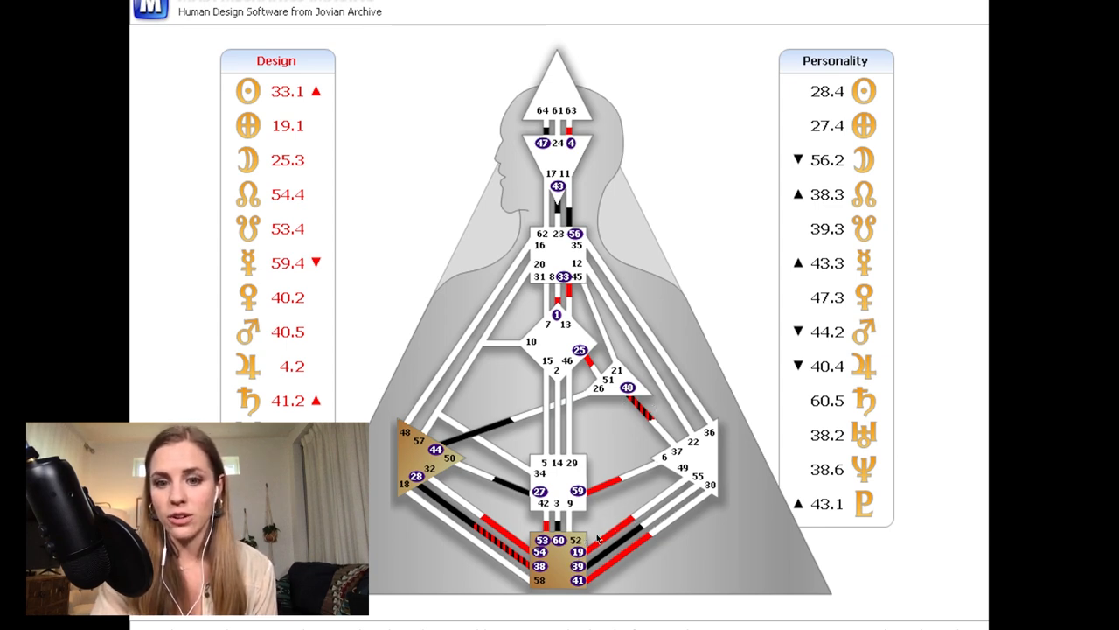
{"action": "mouse_move", "coordinate": [638, 525]}
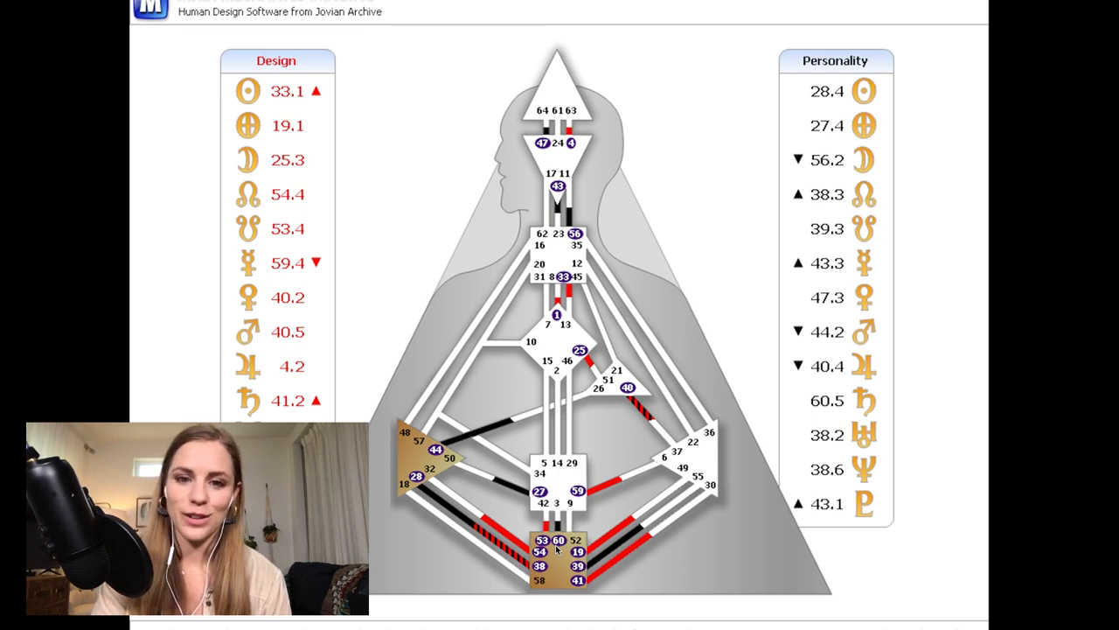
{"action": "mouse_move", "coordinate": [493, 478]}
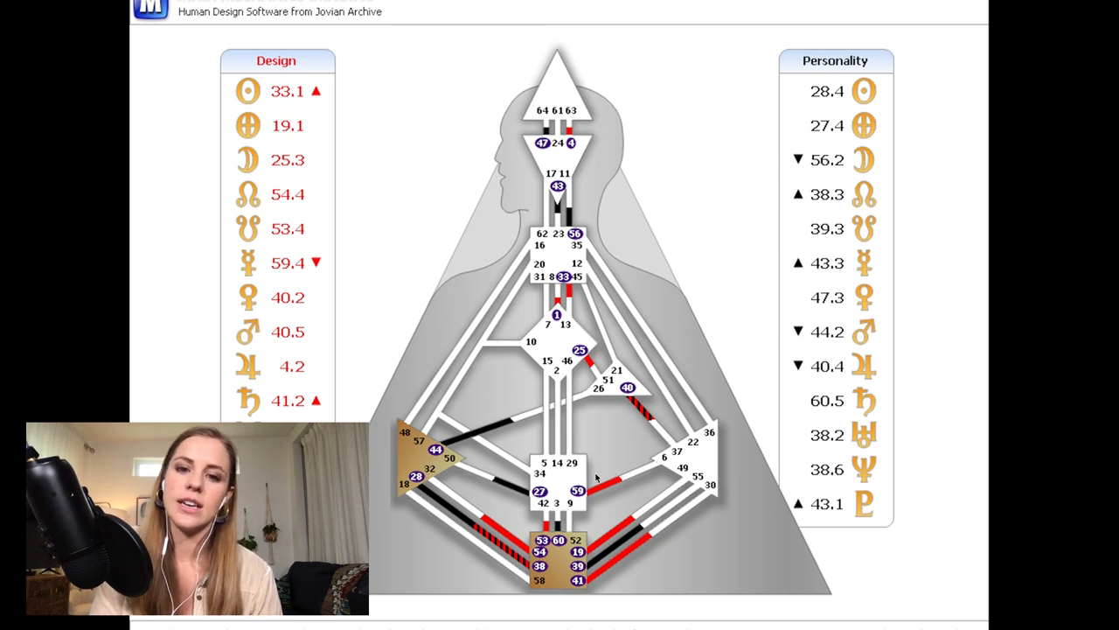
{"action": "mouse_move", "coordinate": [614, 491]}
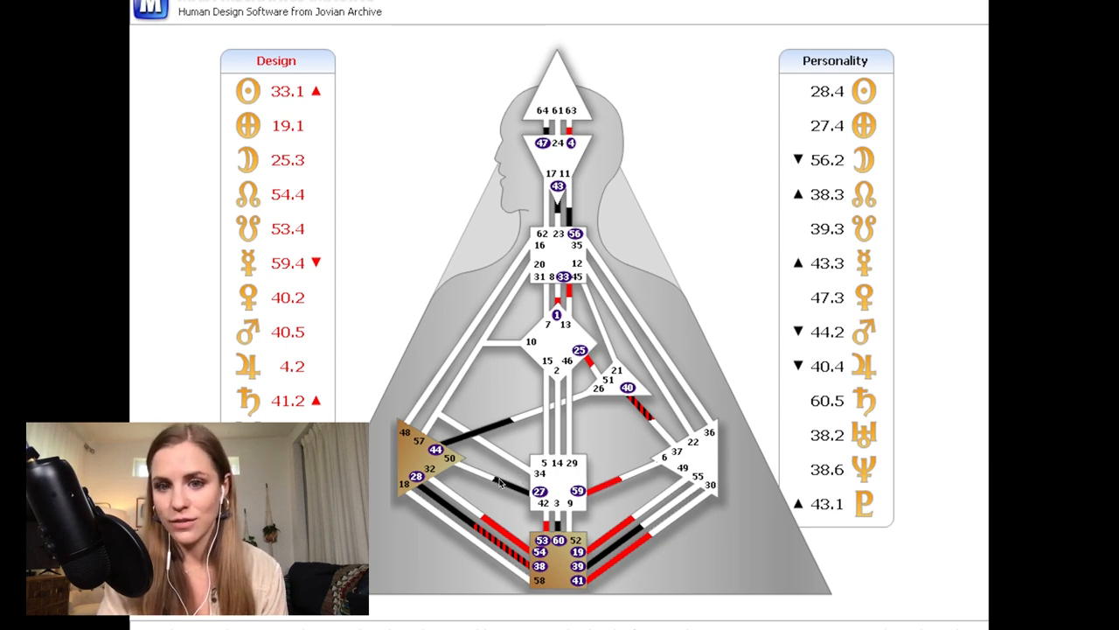
{"action": "mouse_move", "coordinate": [621, 499]}
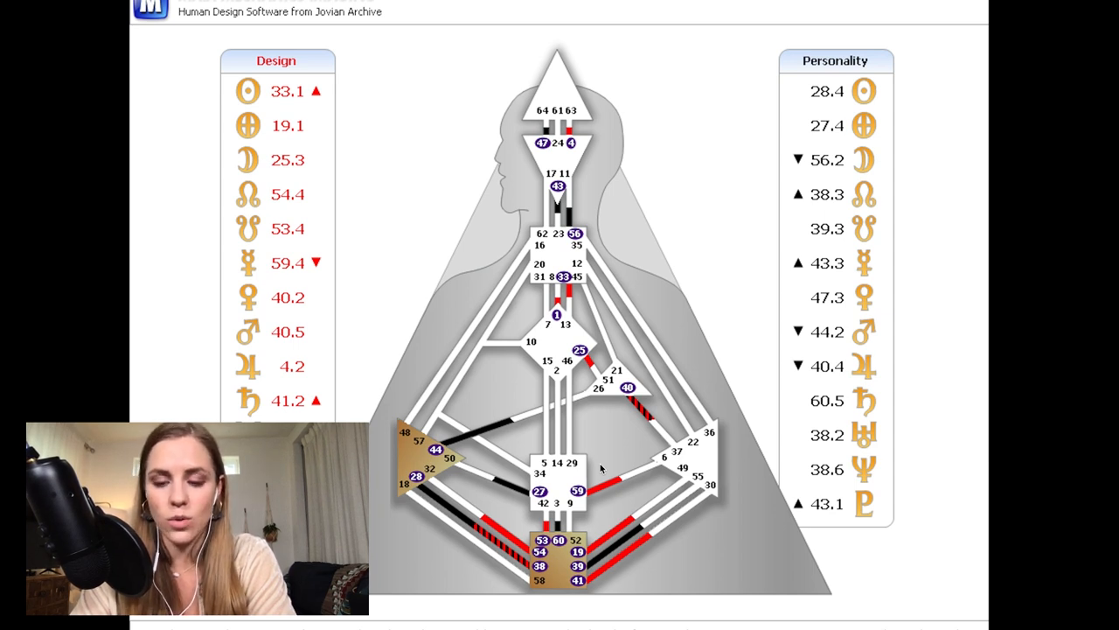
{"action": "mouse_move", "coordinate": [399, 98]}
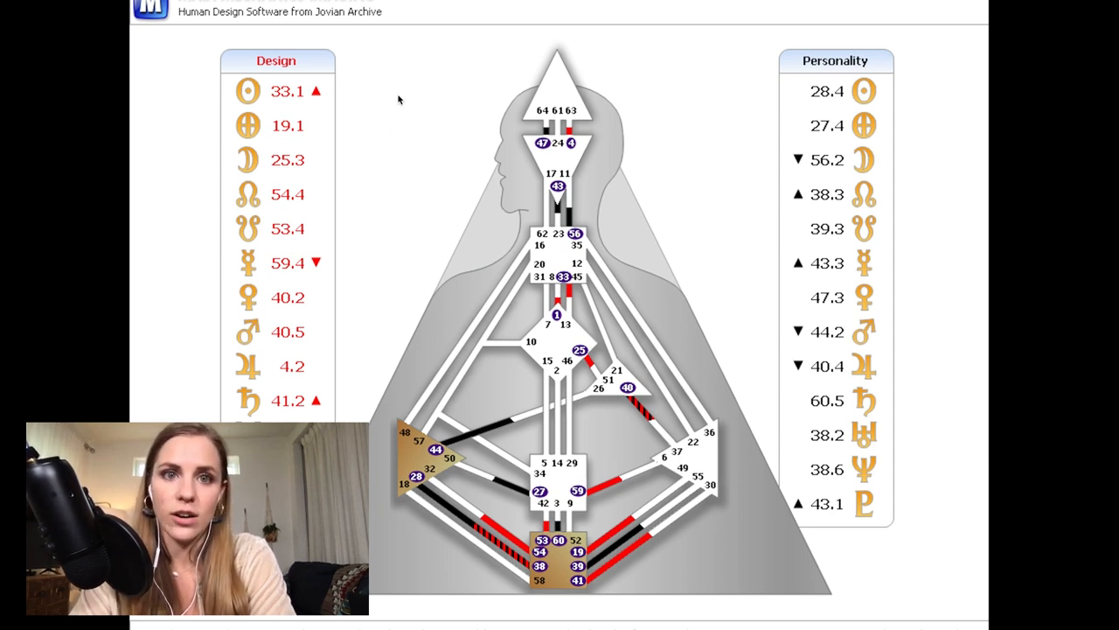
{"action": "mouse_move", "coordinate": [742, 161]}
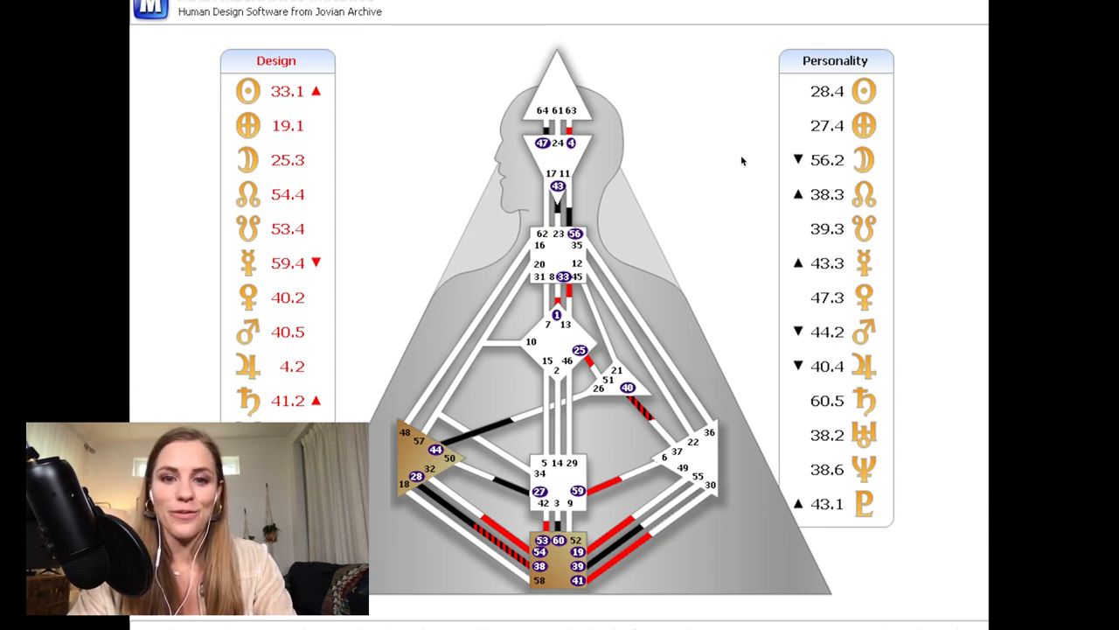
{"action": "mouse_move", "coordinate": [661, 404]}
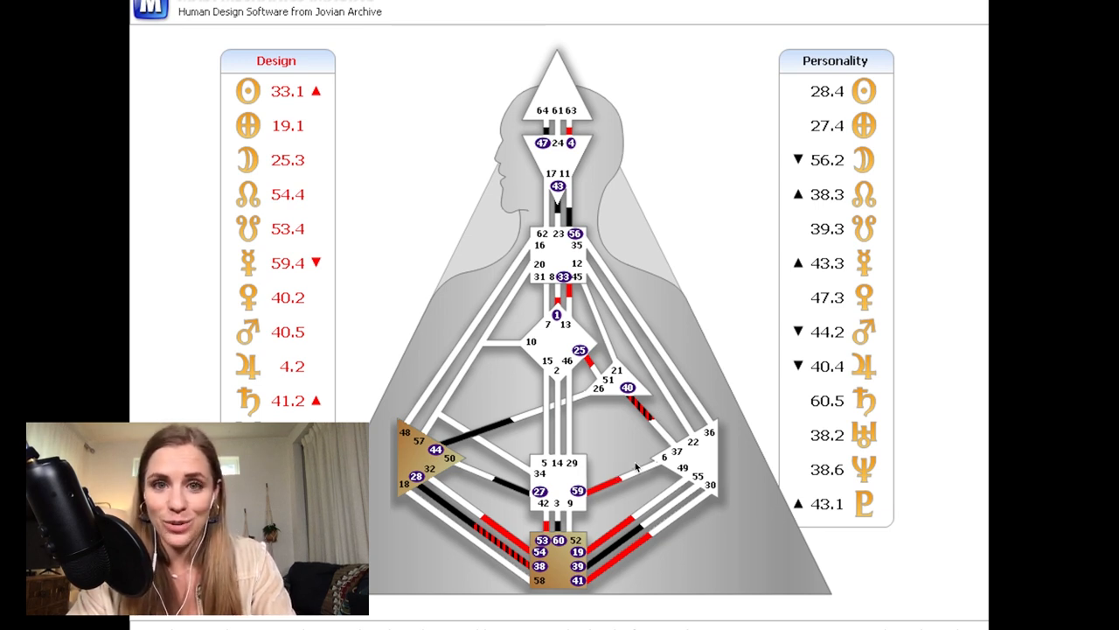
{"action": "mouse_move", "coordinate": [556, 147]}
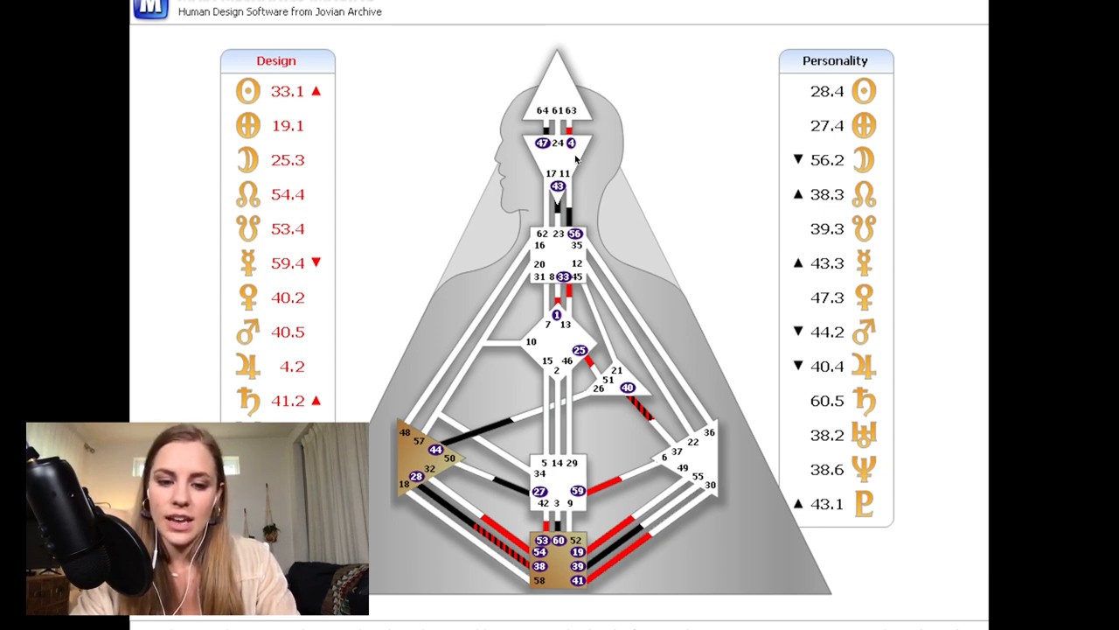
{"action": "mouse_move", "coordinate": [526, 332]}
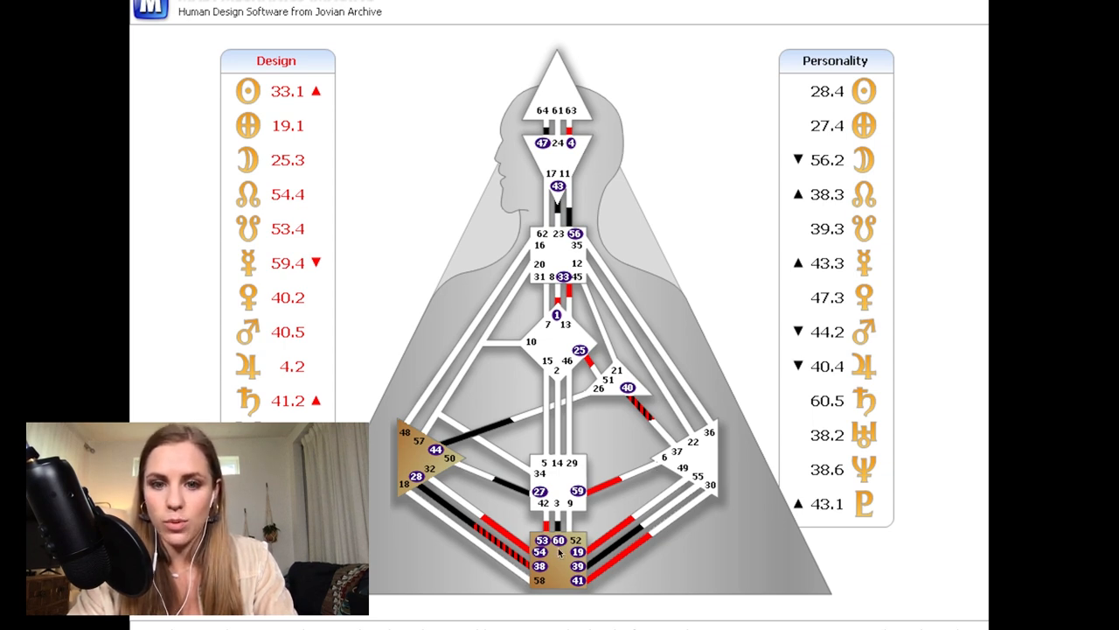
{"action": "mouse_move", "coordinate": [602, 511]}
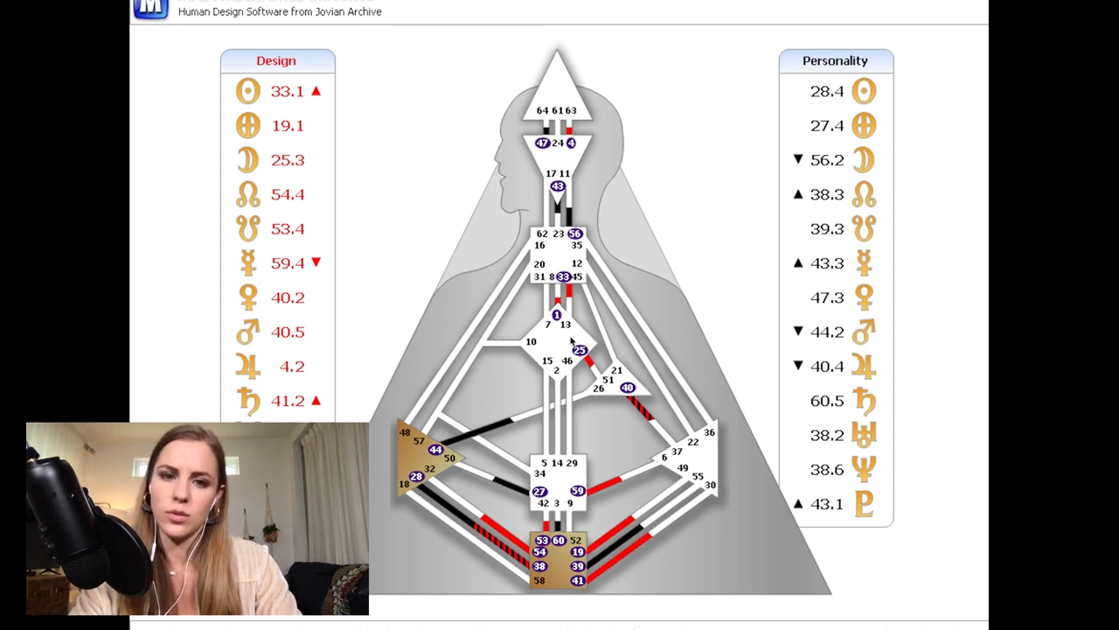
{"action": "mouse_move", "coordinate": [500, 336]}
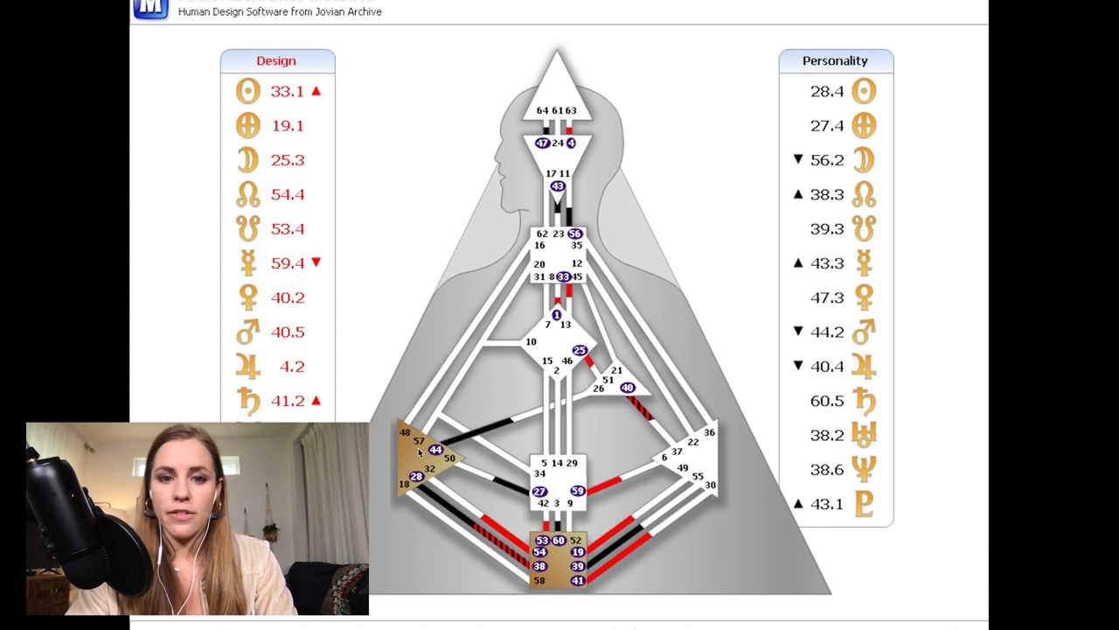
{"action": "mouse_move", "coordinate": [540, 441]}
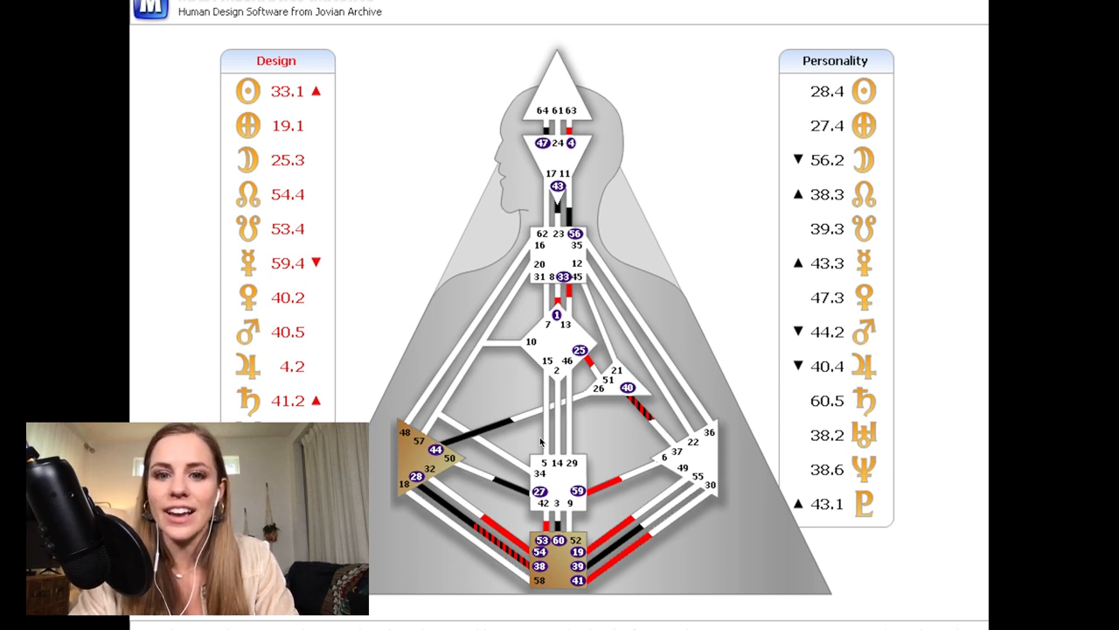
{"action": "mouse_move", "coordinate": [584, 413]}
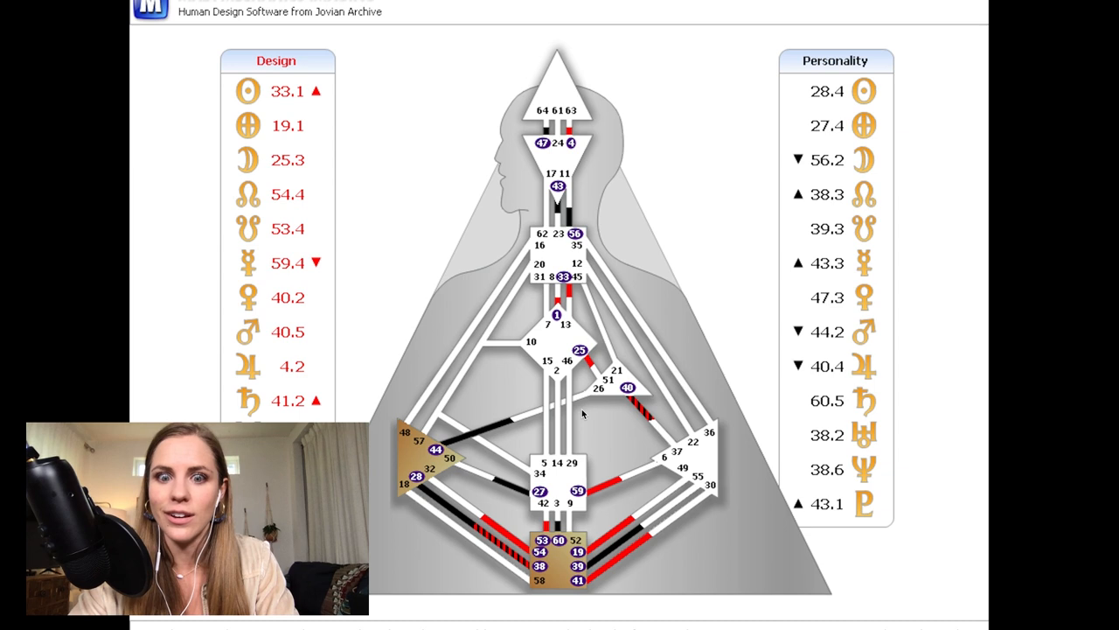
{"action": "mouse_move", "coordinate": [503, 460]}
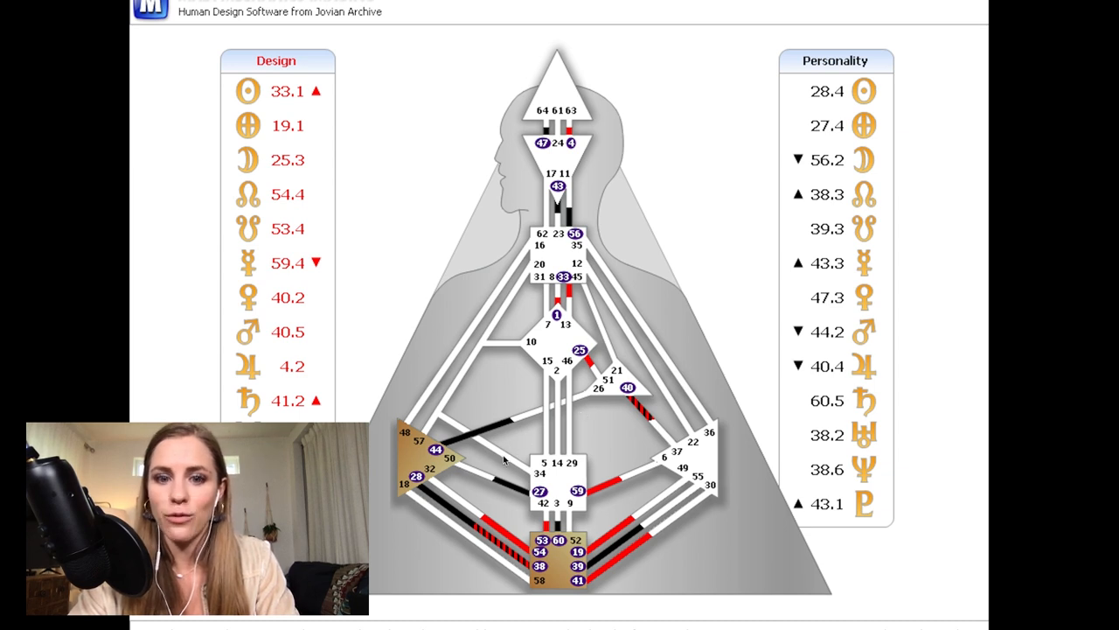
{"action": "mouse_move", "coordinate": [545, 518]}
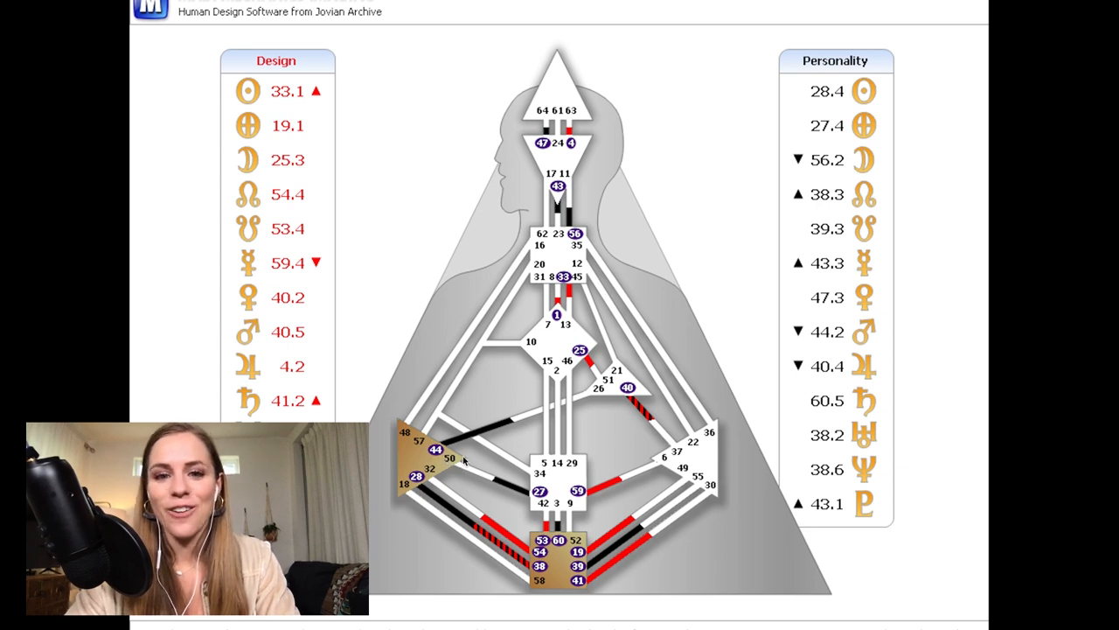
{"action": "mouse_move", "coordinate": [479, 406]}
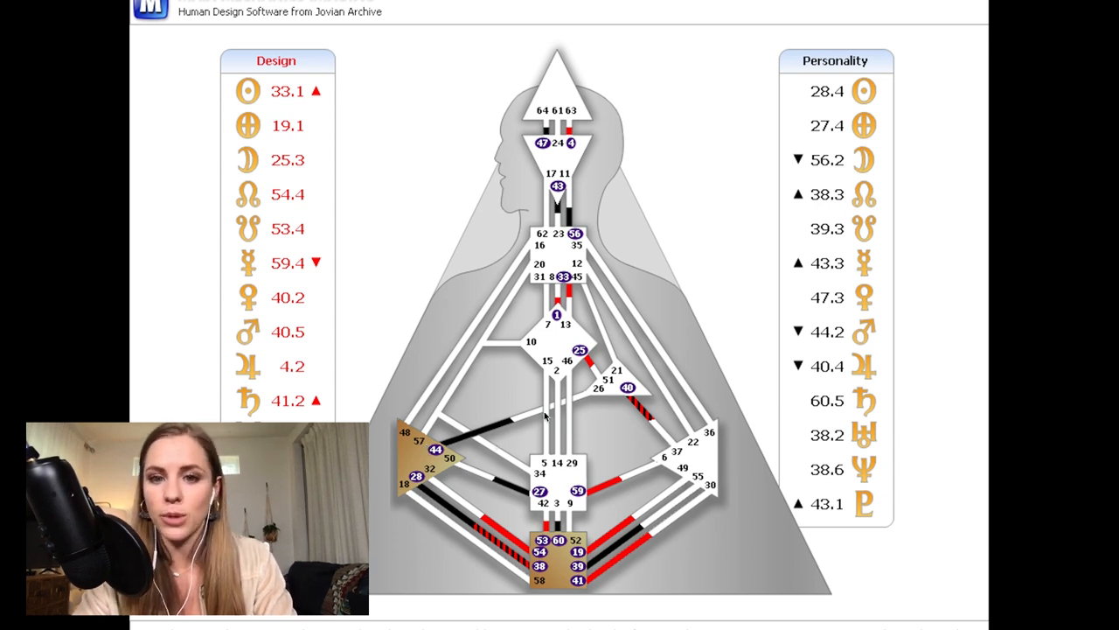
{"action": "mouse_move", "coordinate": [578, 425]}
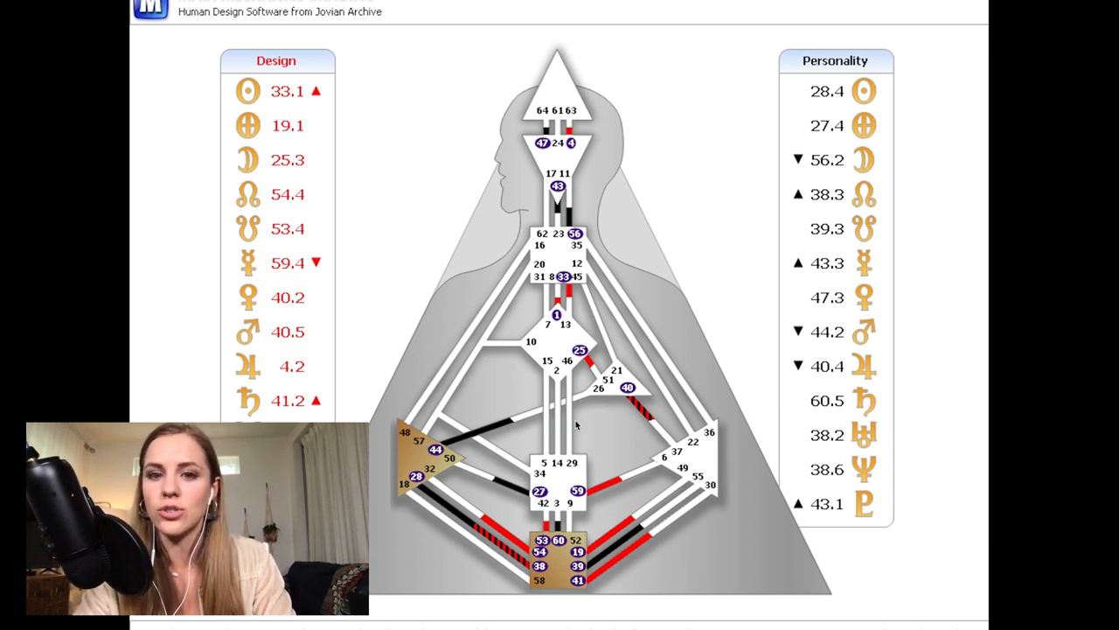
{"action": "mouse_move", "coordinate": [605, 399]}
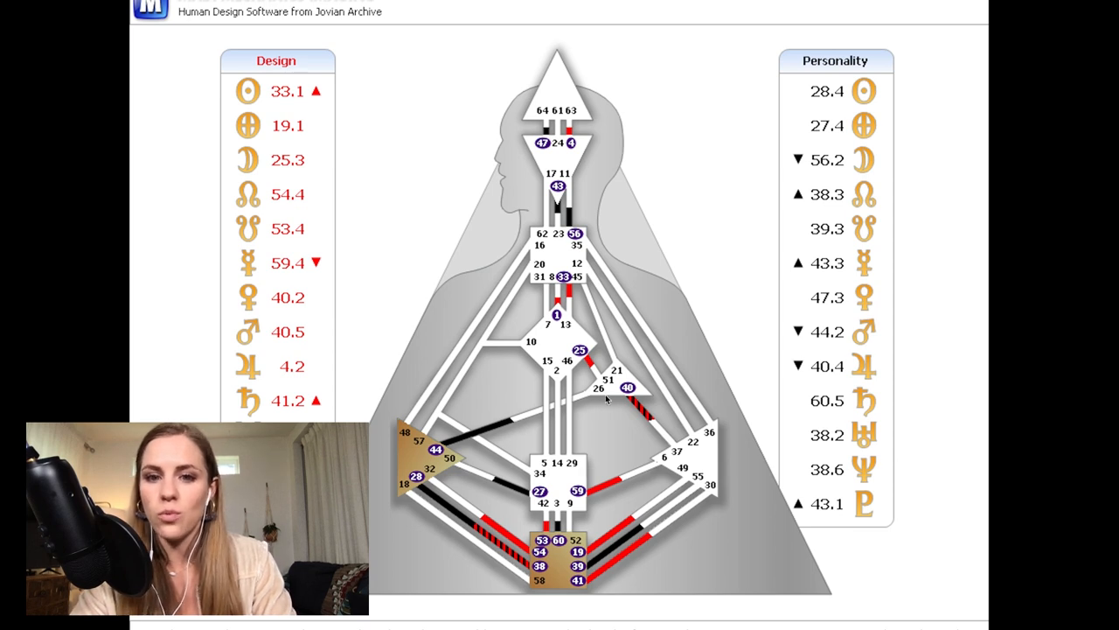
{"action": "mouse_move", "coordinate": [503, 415]}
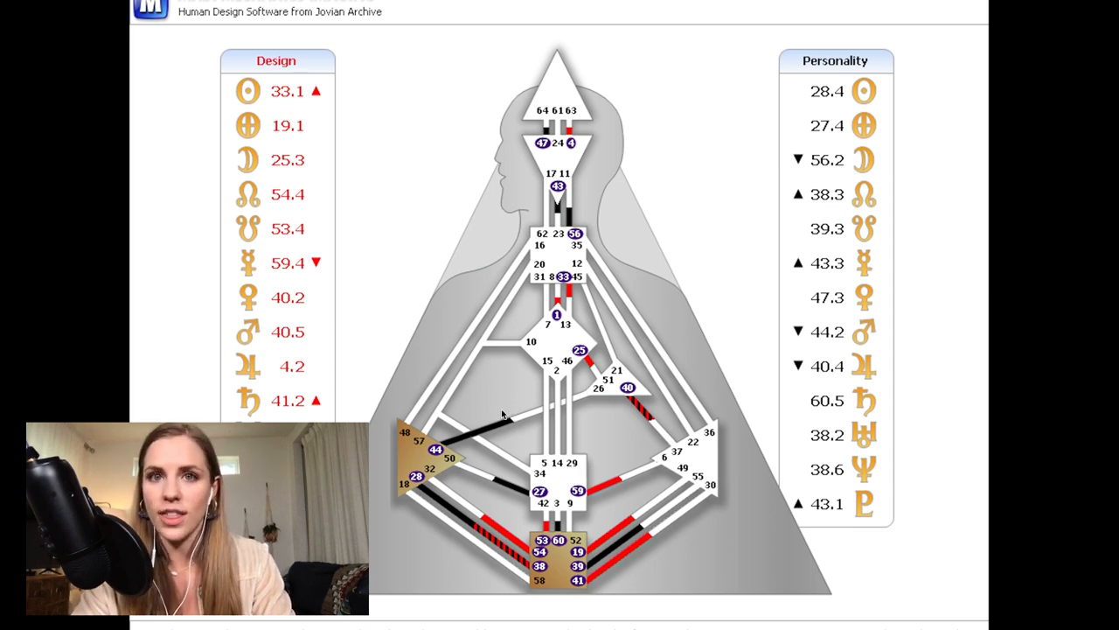
{"action": "mouse_move", "coordinate": [598, 391]}
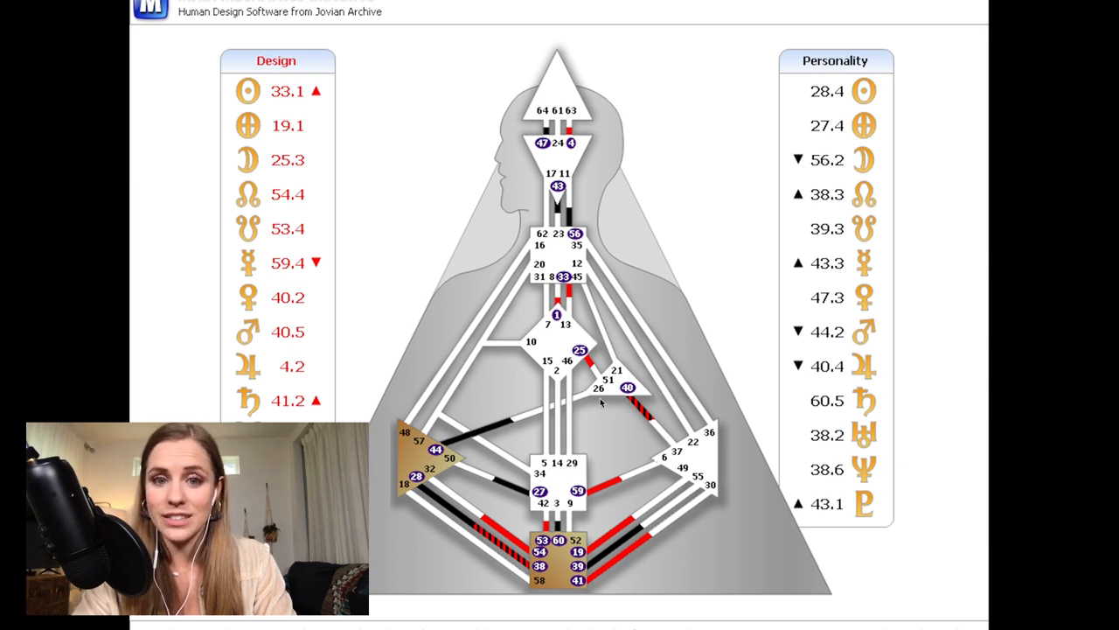
{"action": "mouse_move", "coordinate": [514, 430]}
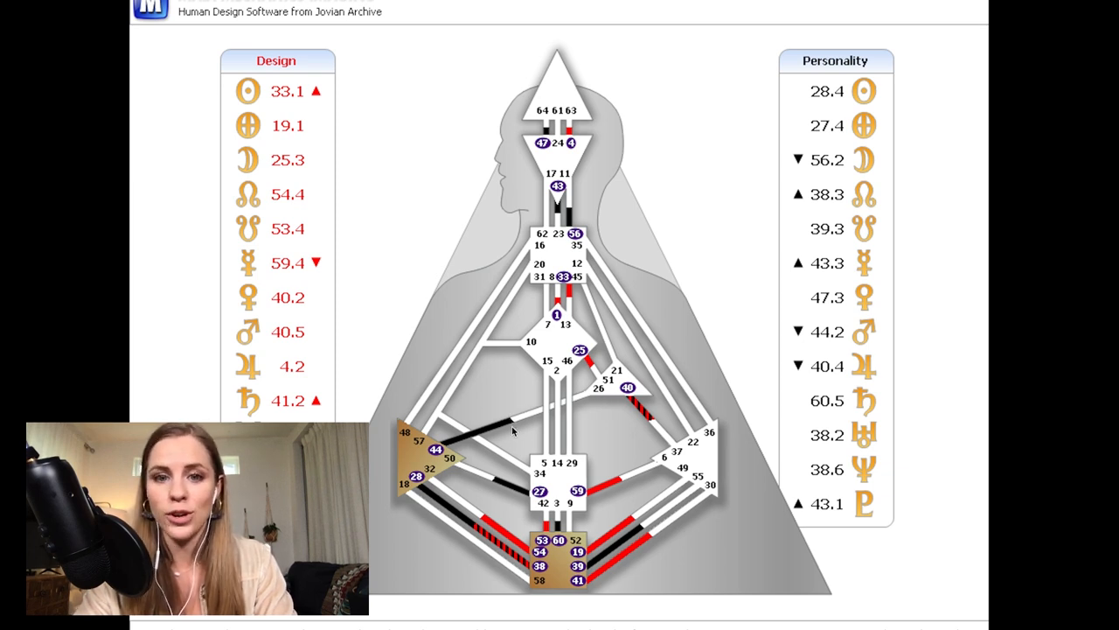
{"action": "mouse_move", "coordinate": [621, 388]}
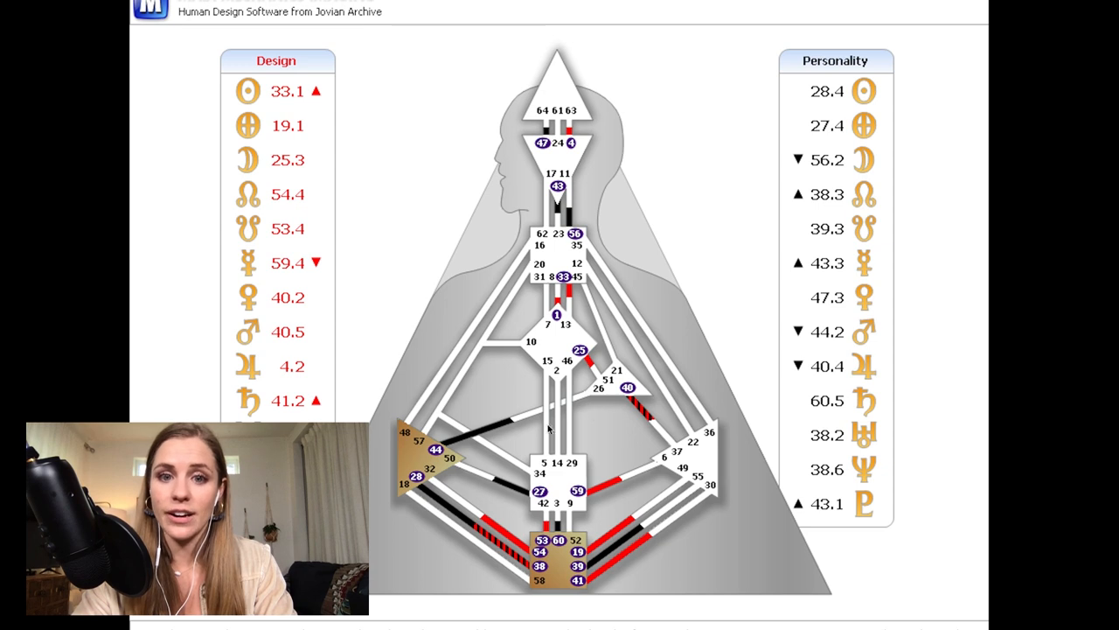
{"action": "mouse_move", "coordinate": [598, 395]}
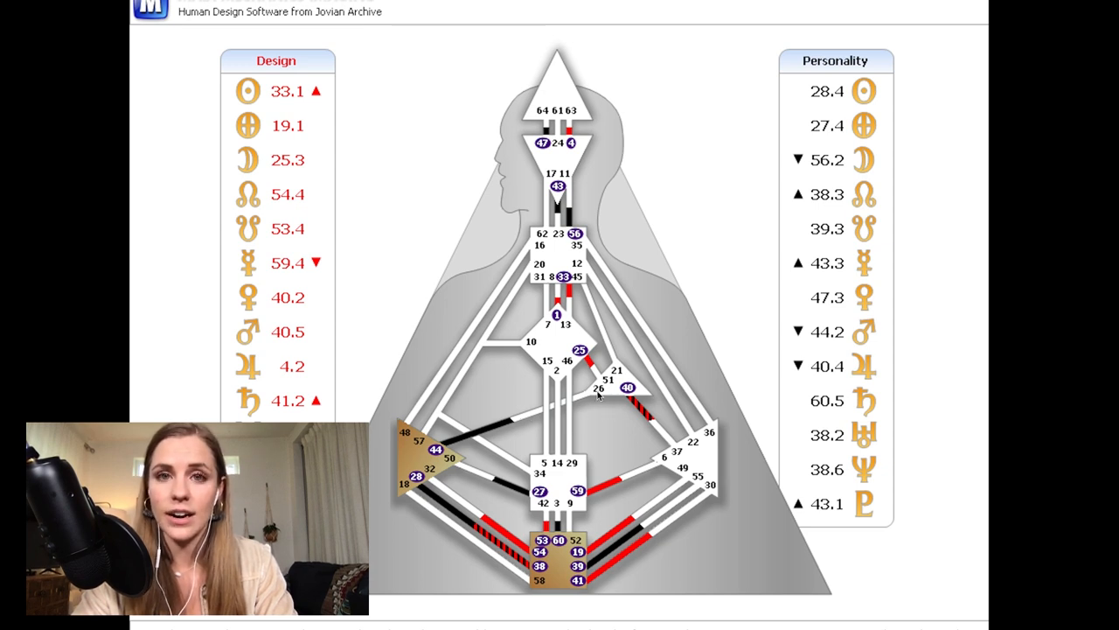
{"action": "mouse_move", "coordinate": [487, 401]}
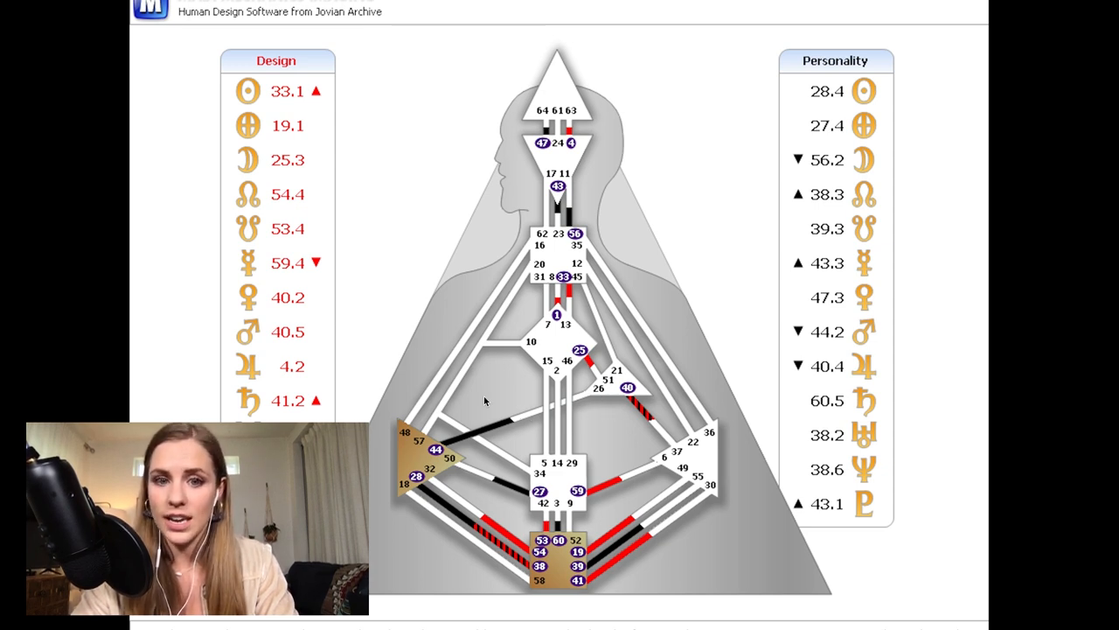
{"action": "mouse_move", "coordinate": [615, 364]}
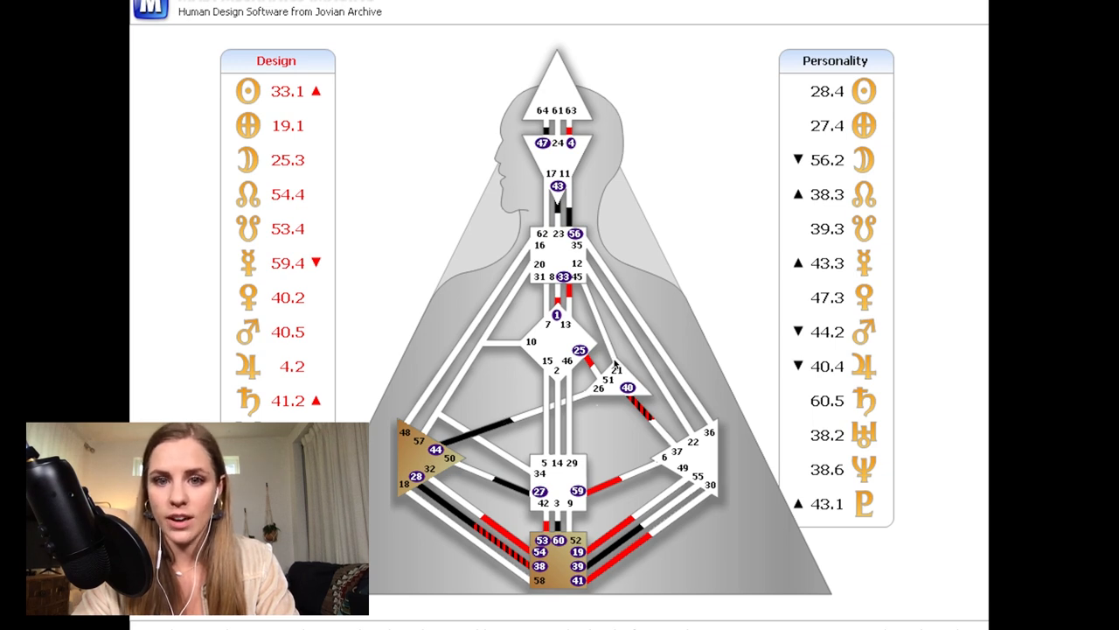
{"action": "mouse_move", "coordinate": [546, 418]}
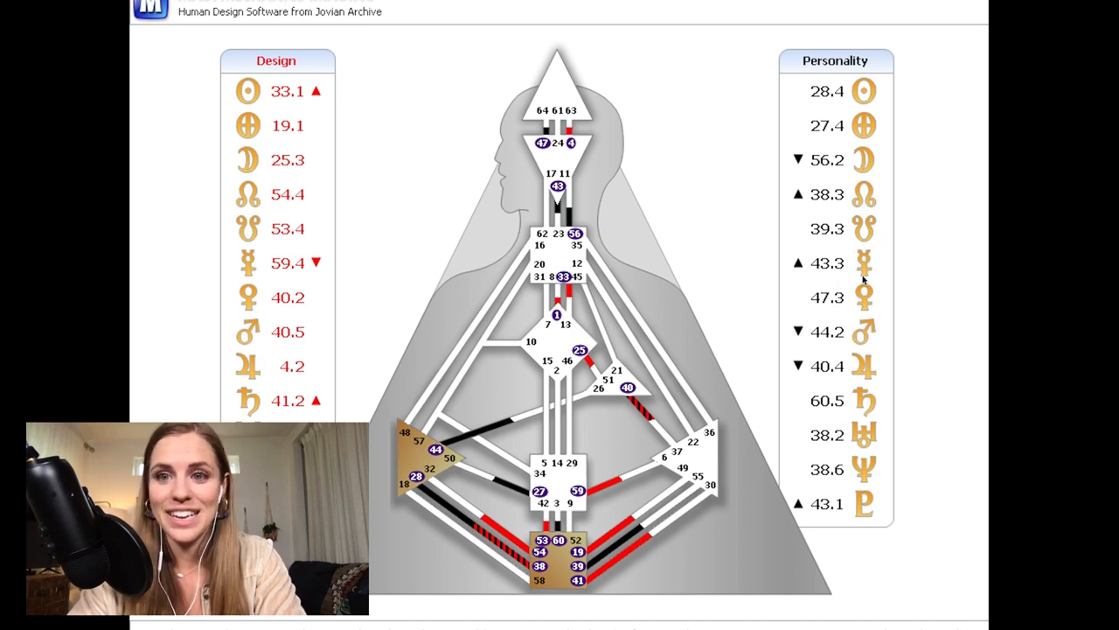
{"action": "mouse_move", "coordinate": [811, 269]}
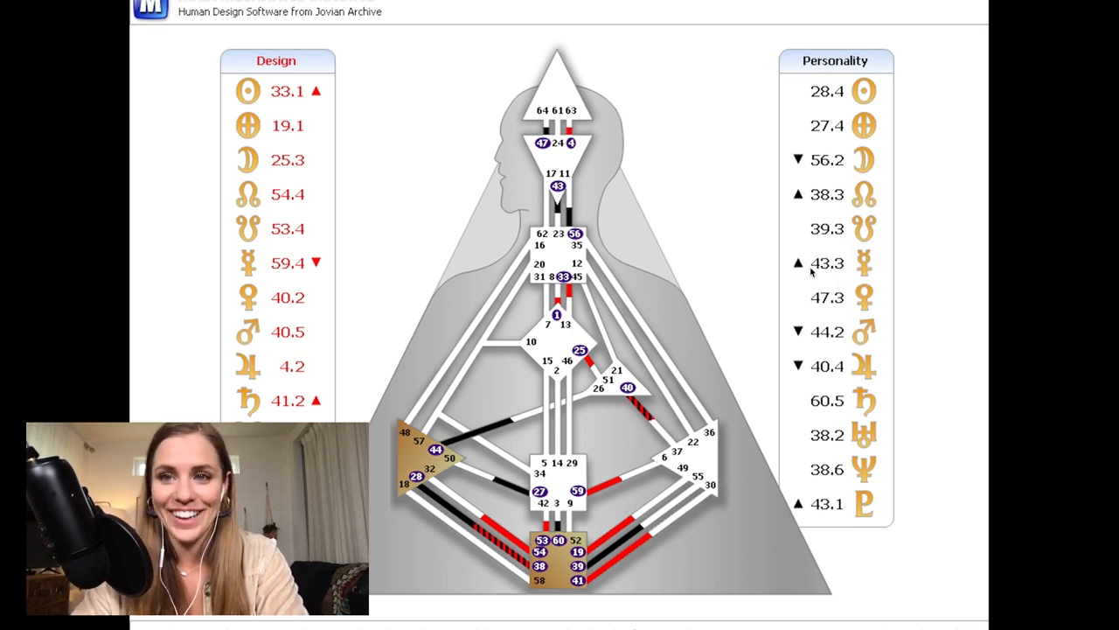
{"action": "mouse_move", "coordinate": [644, 203]}
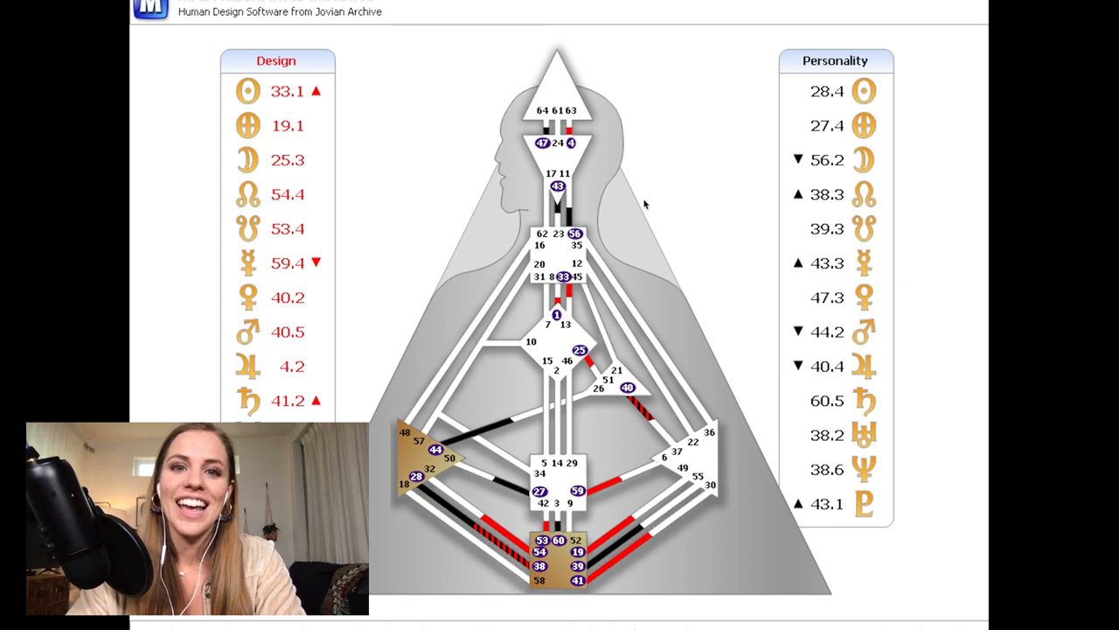
{"action": "mouse_move", "coordinate": [570, 175]}
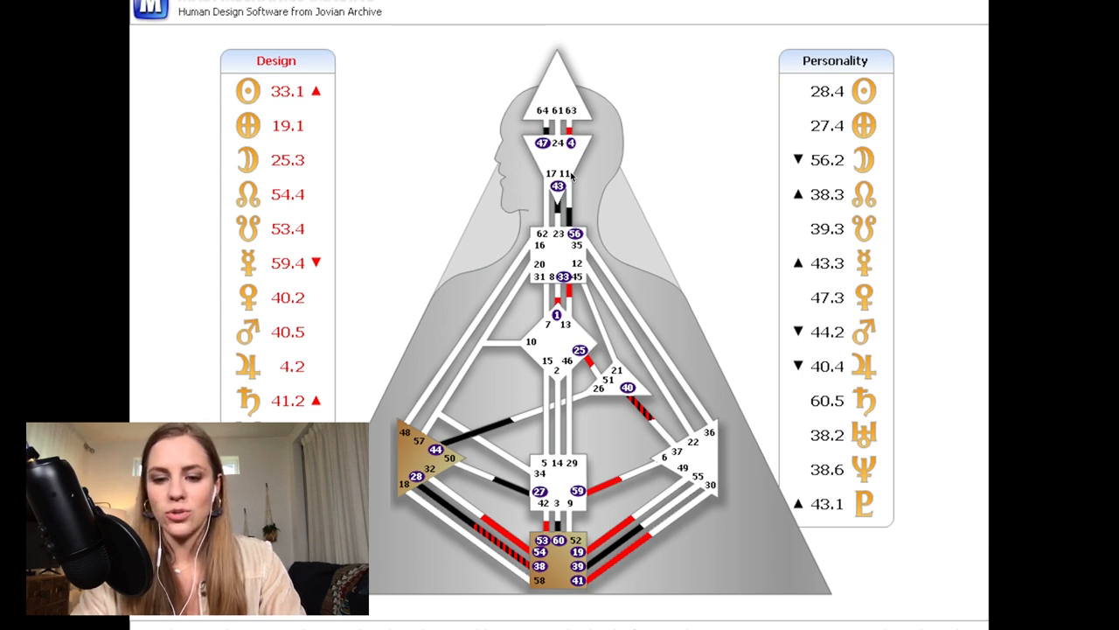
{"action": "mouse_move", "coordinate": [560, 217]}
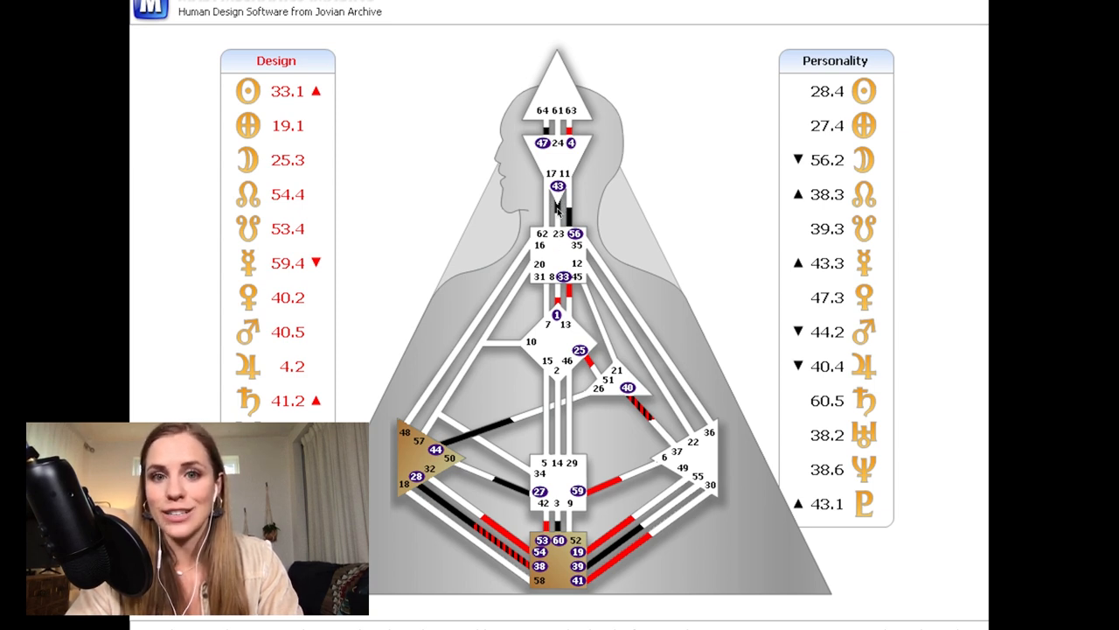
{"action": "mouse_move", "coordinate": [808, 297]}
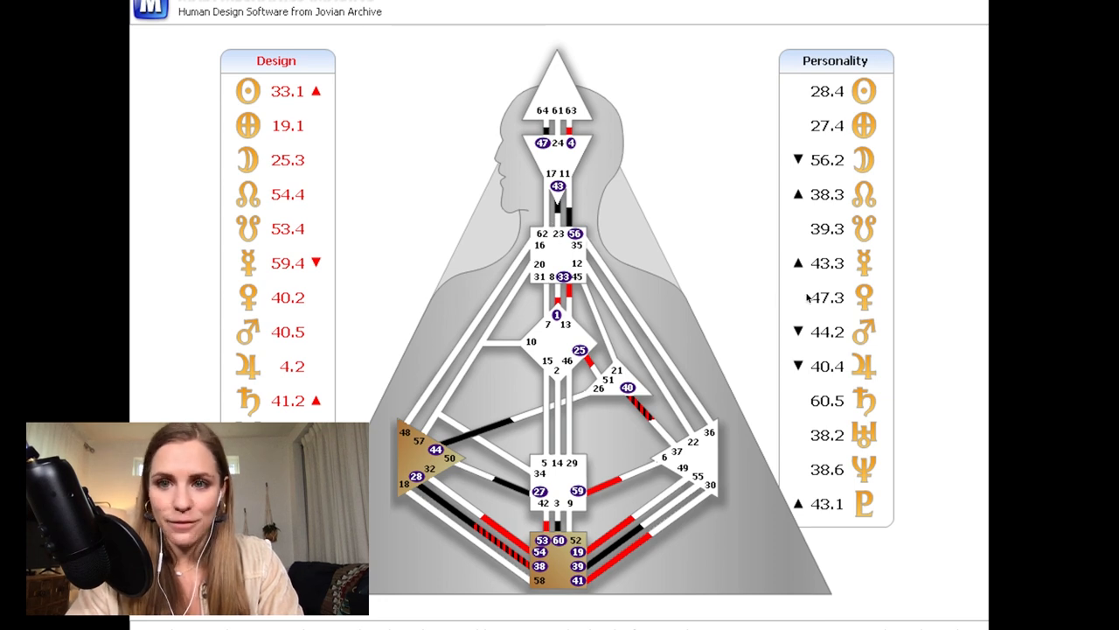
{"action": "mouse_move", "coordinate": [878, 257]}
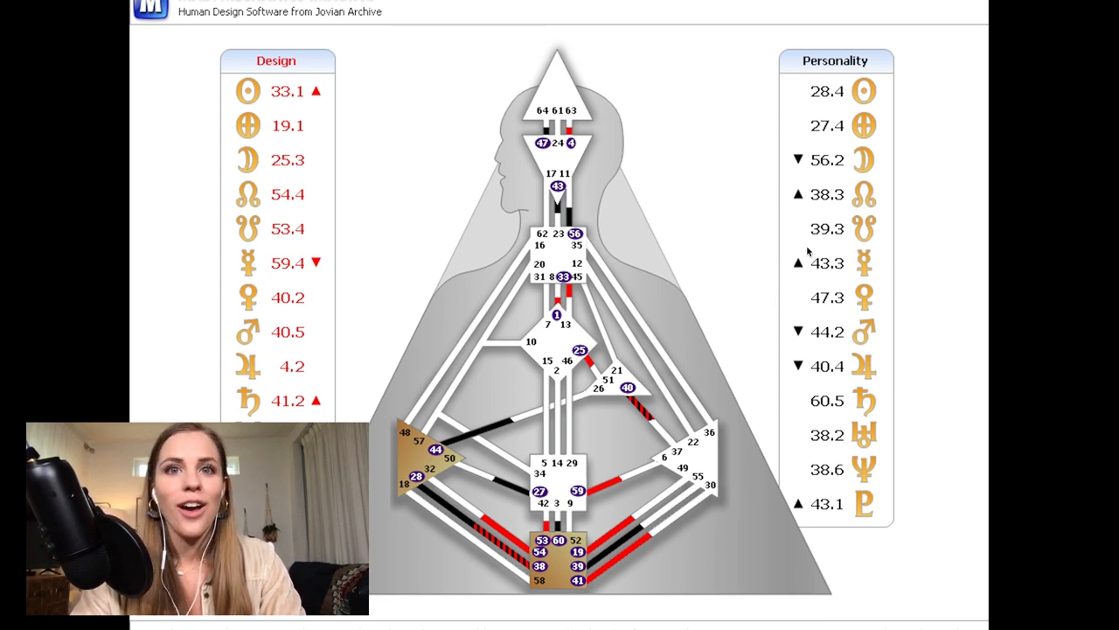
{"action": "mouse_move", "coordinate": [787, 250]}
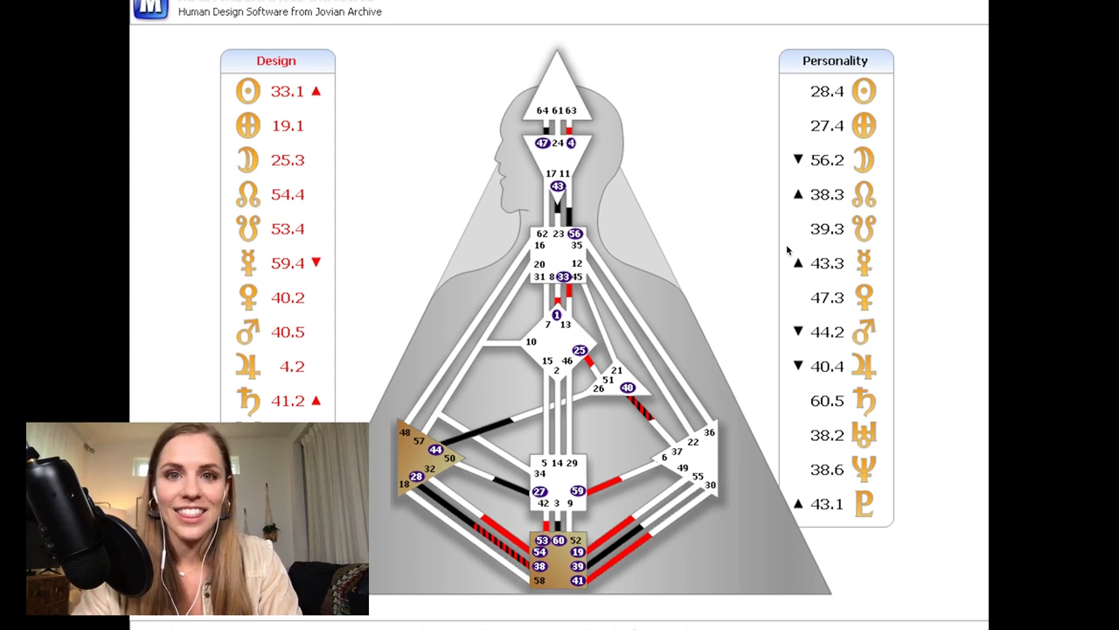
{"action": "mouse_move", "coordinate": [587, 220]}
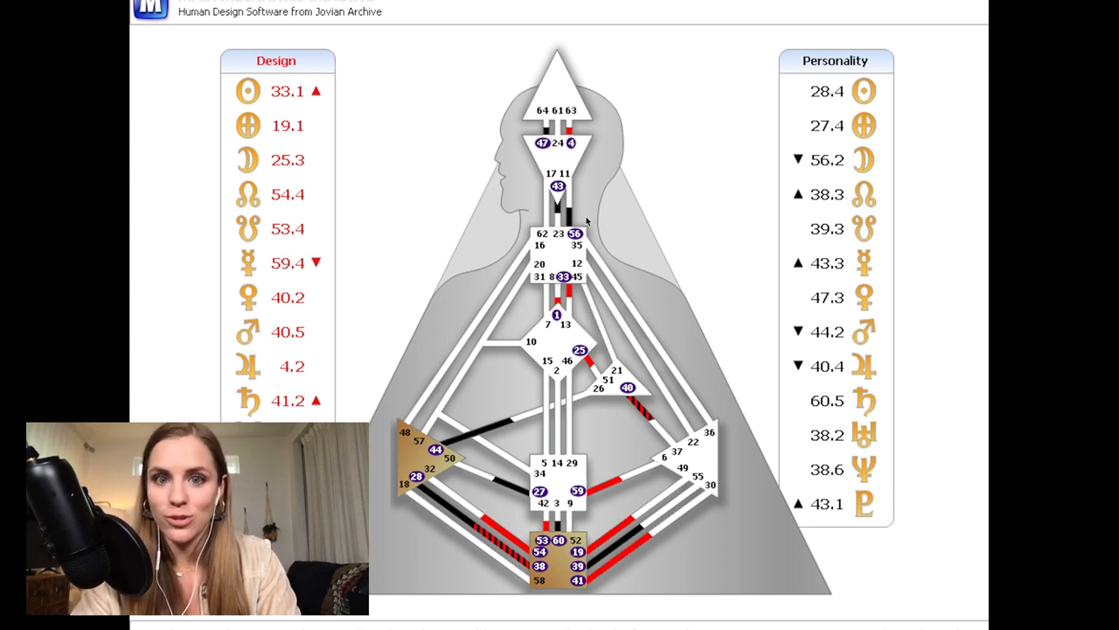
{"action": "mouse_move", "coordinate": [558, 208]}
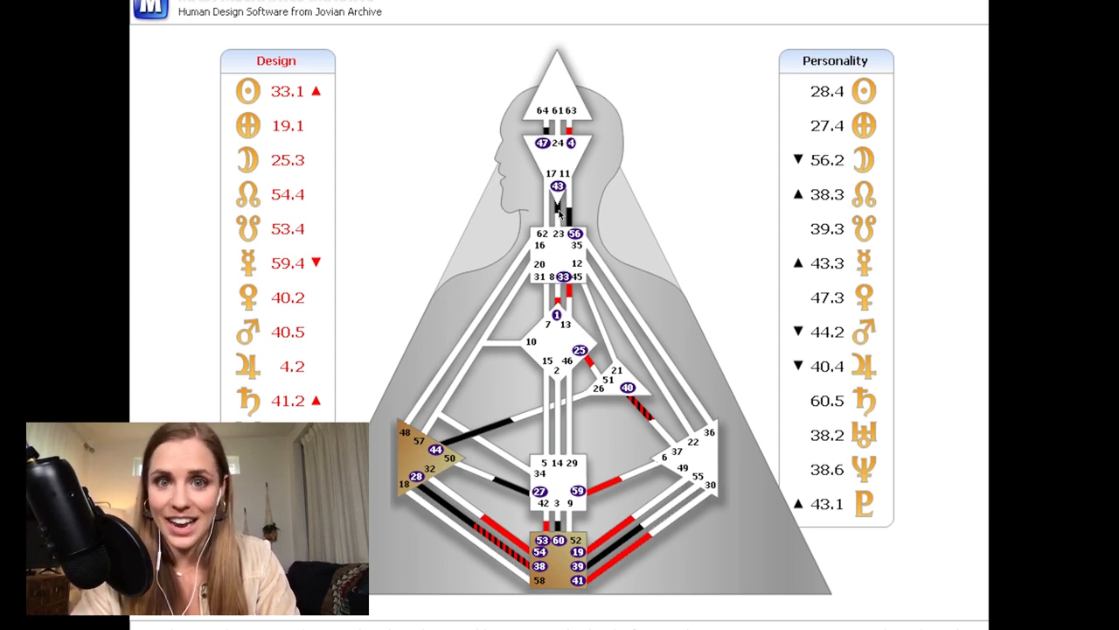